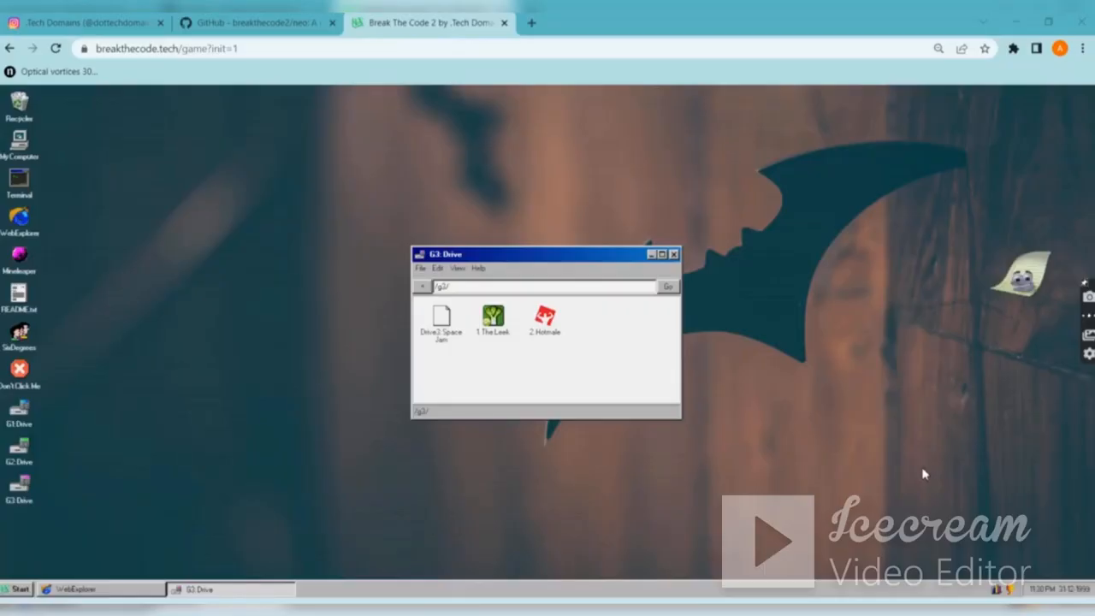
{"action": "mouse_move", "coordinate": [174, 525]}
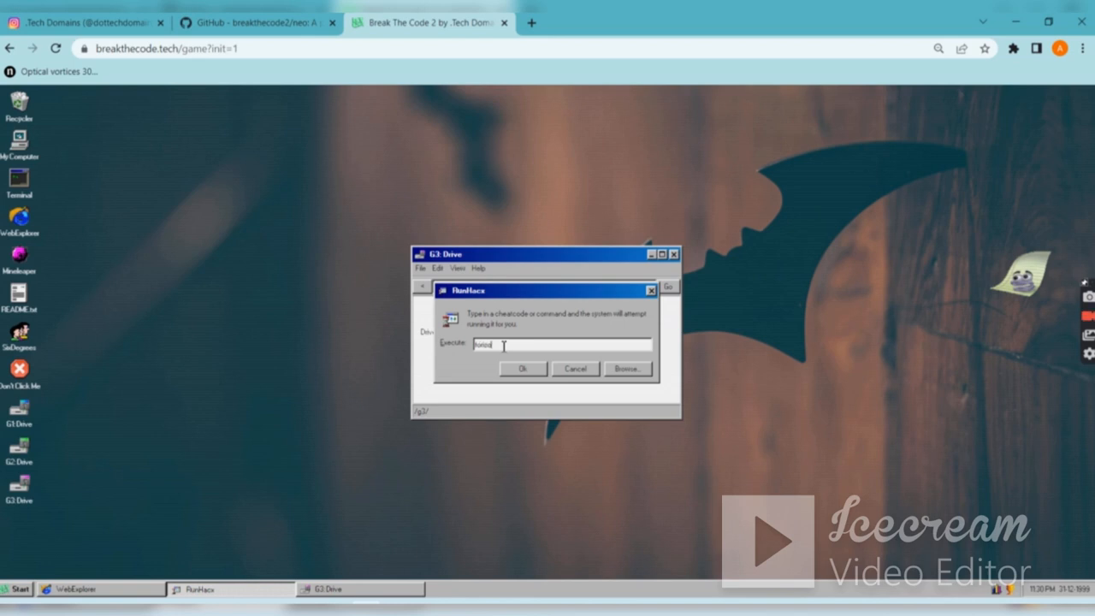
Step: Run the cheat code in RunHacx to unlock Horza Forizon, then close the dialog
{"action": "left_click", "coordinate": [522, 369]}
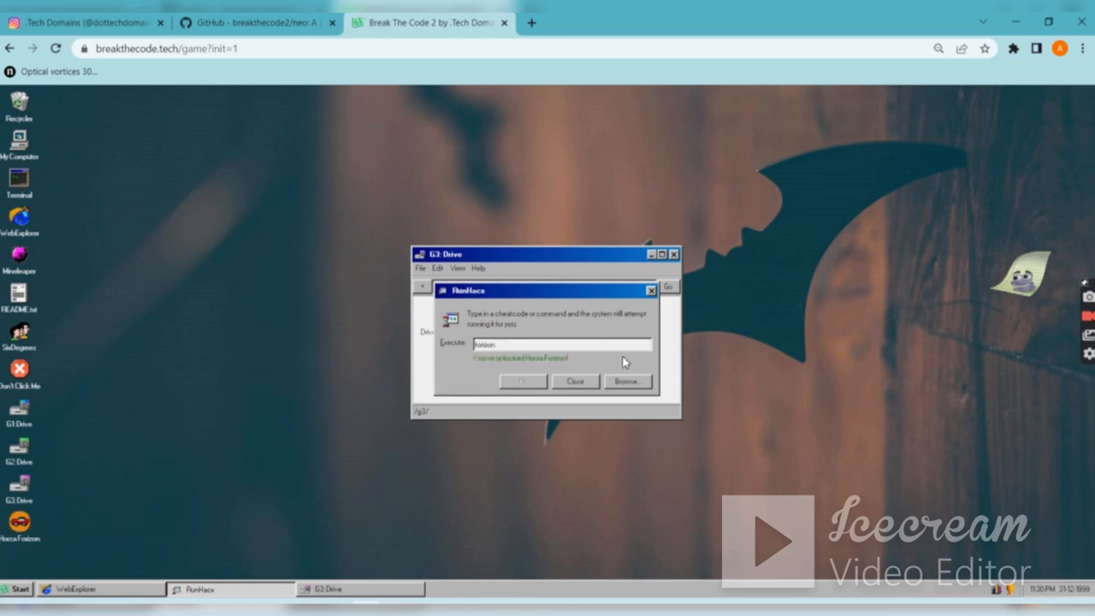
{"action": "left_click", "coordinate": [575, 381]}
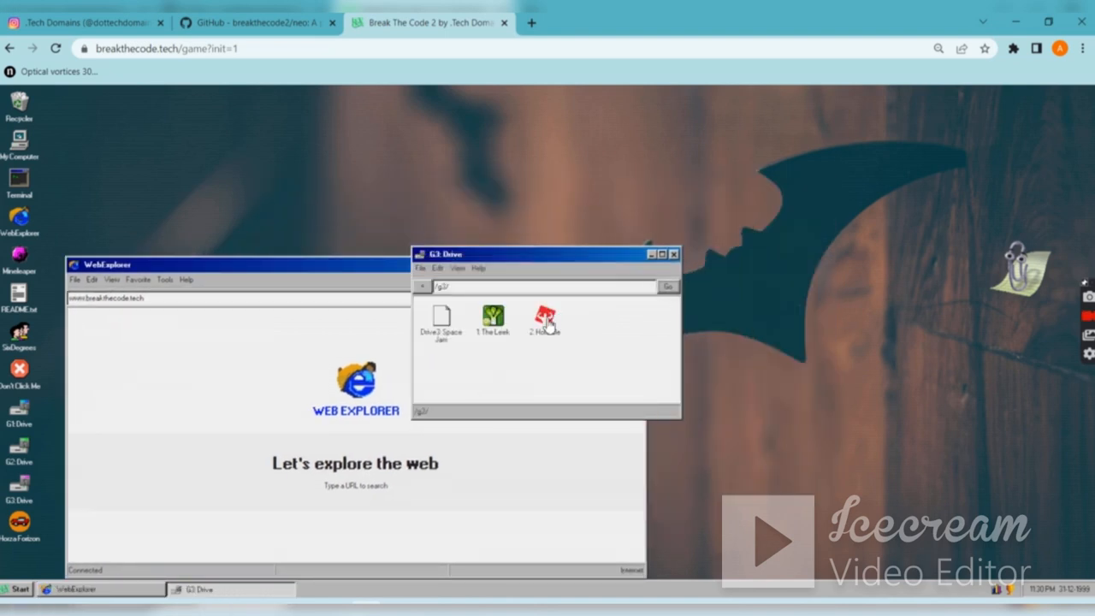
Step: Load hotmale.tech from the 2.Hotmale shortcut and maximize the WebExplorer window
{"action": "double_click", "coordinate": [543, 323]}
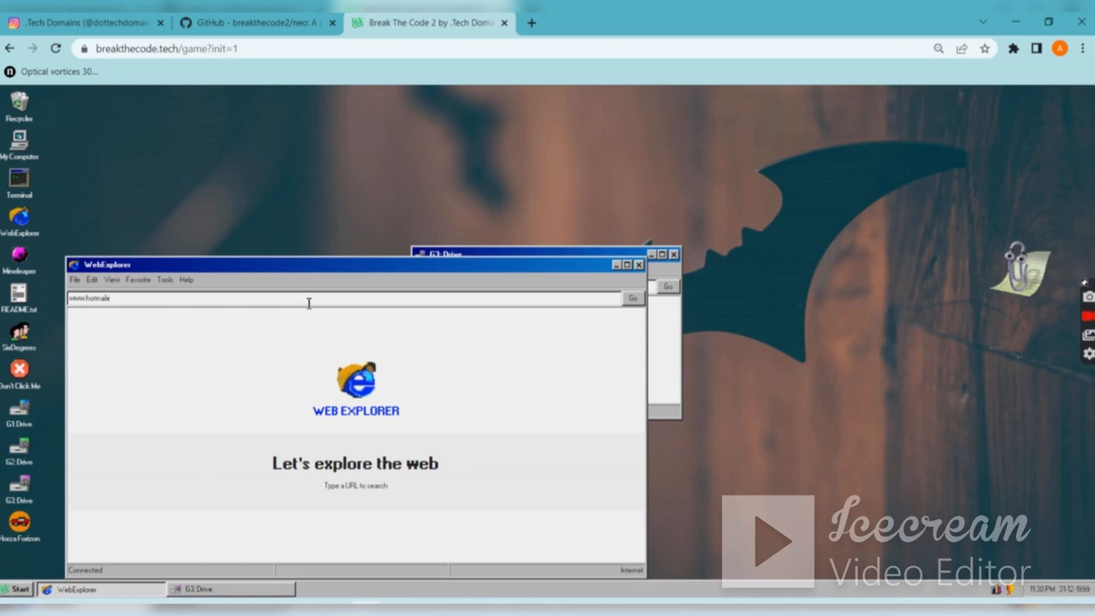
{"action": "type", "text": ".com"}
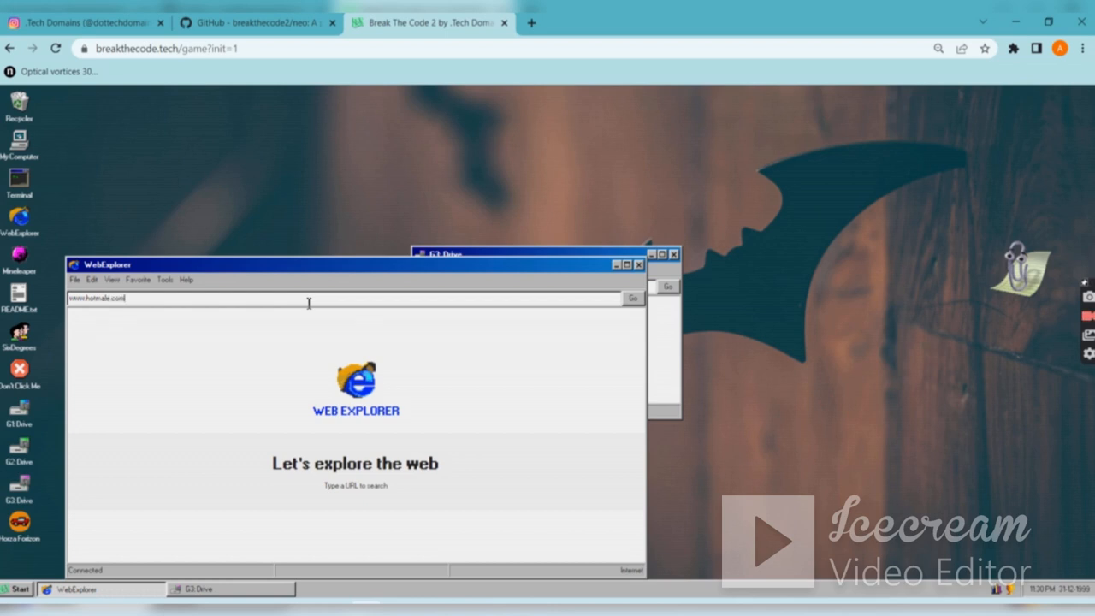
{"action": "left_click", "coordinate": [633, 298]}
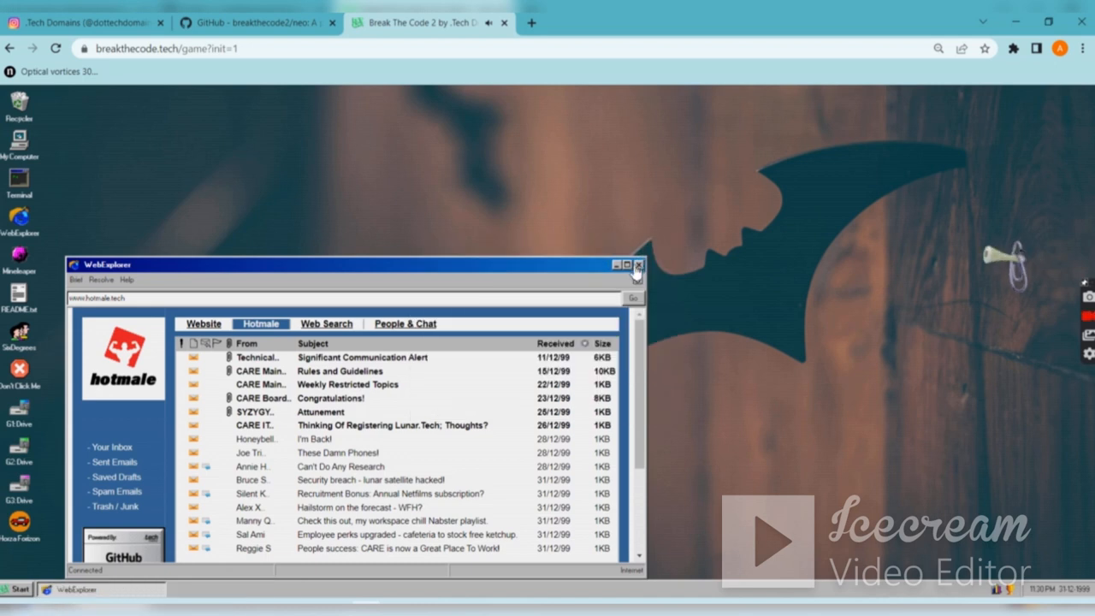
{"action": "left_click", "coordinate": [637, 264]}
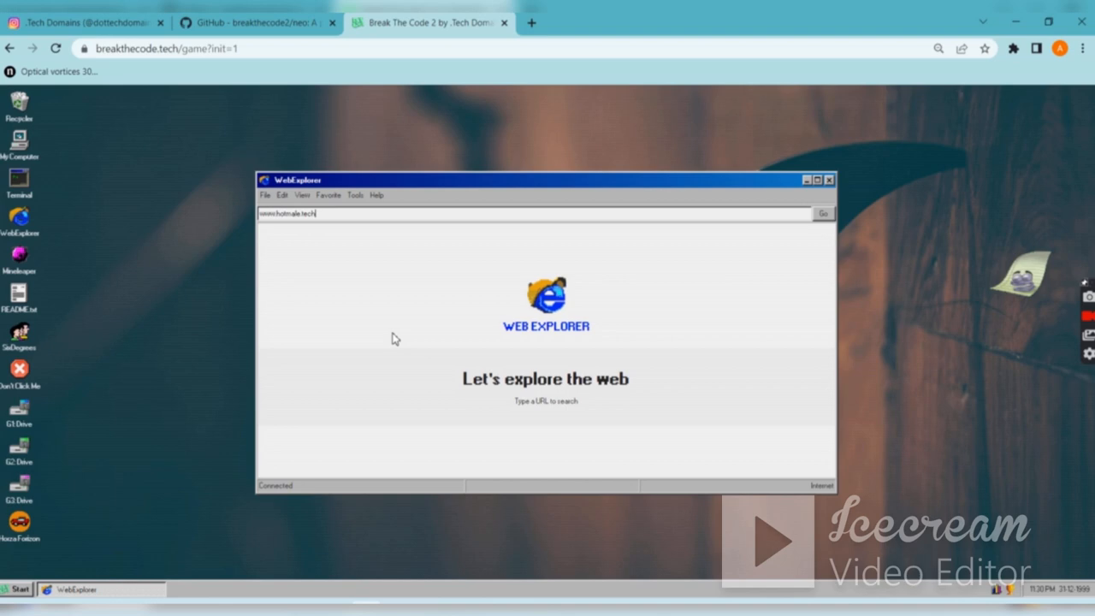
{"action": "left_click", "coordinate": [823, 213]}
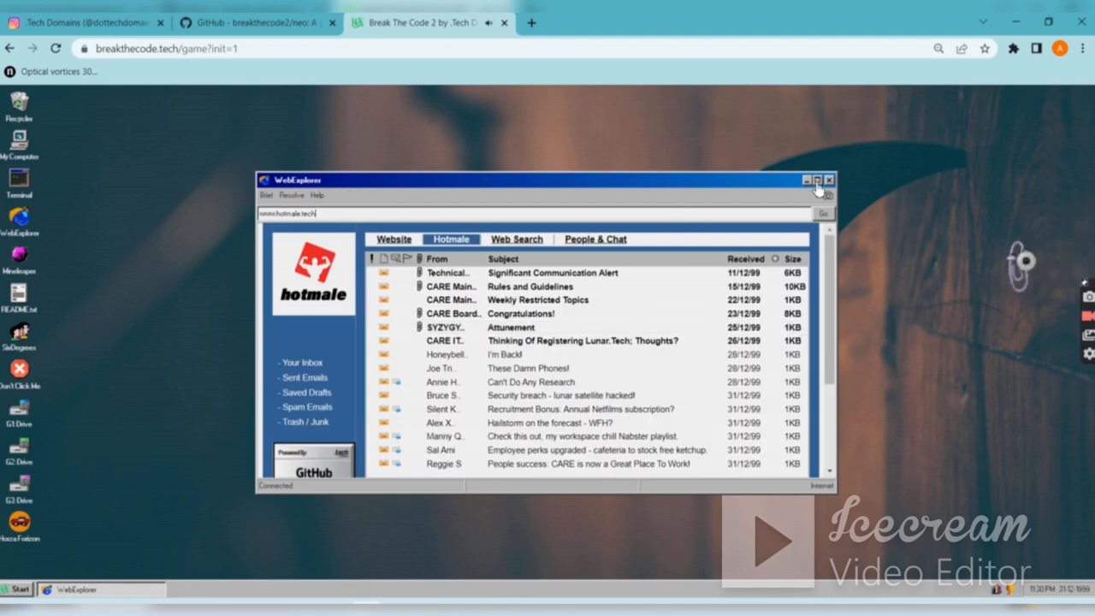
{"action": "left_click", "coordinate": [816, 179]}
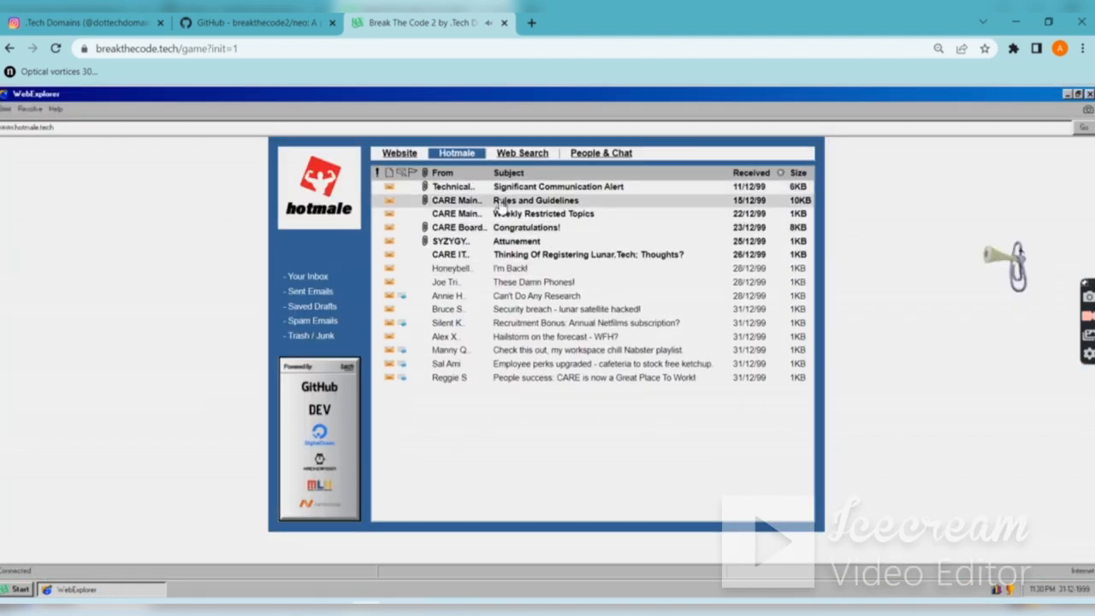
Step: Read Rules and Guidelines, Congratulations and Significant Communication Alert, saving CARE_internal_memo.pdf and Christmas_card.png
{"action": "left_click", "coordinate": [558, 187]}
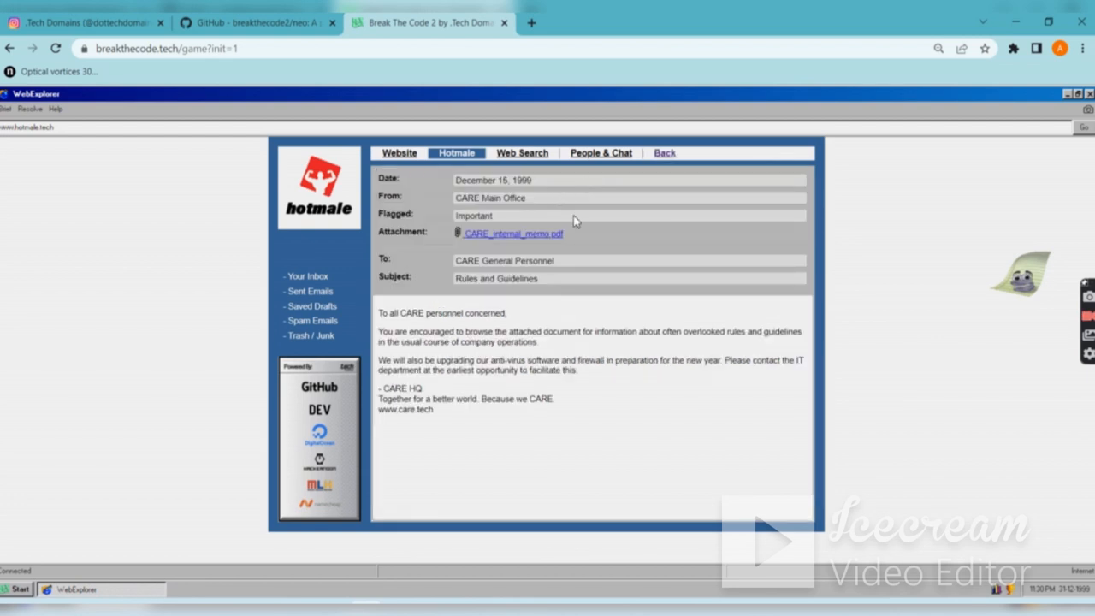
{"action": "mouse_move", "coordinate": [514, 233]}
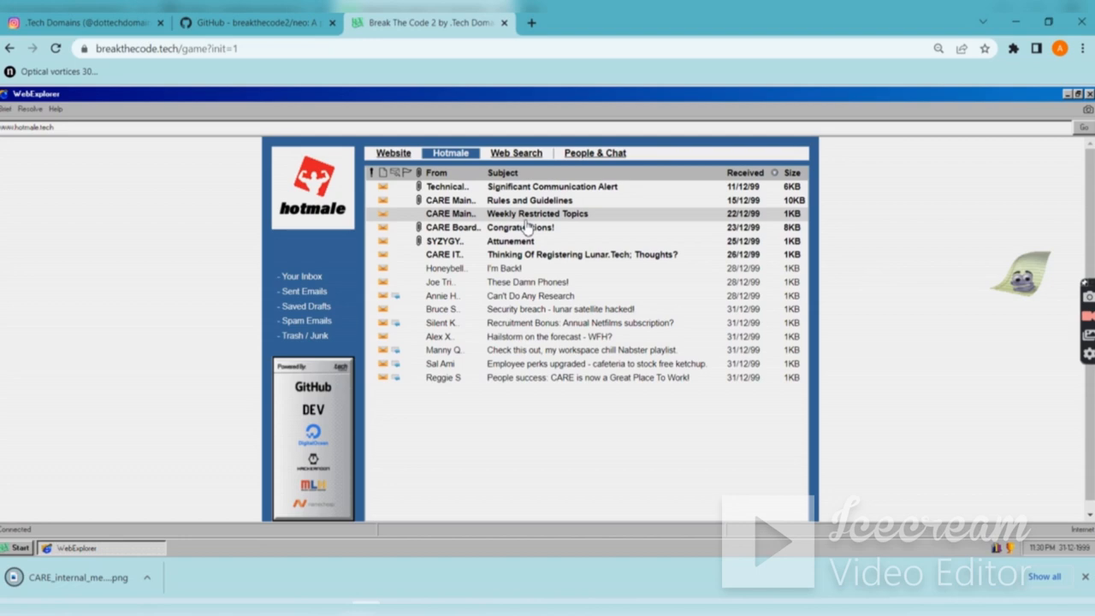
{"action": "left_click", "coordinate": [519, 227]}
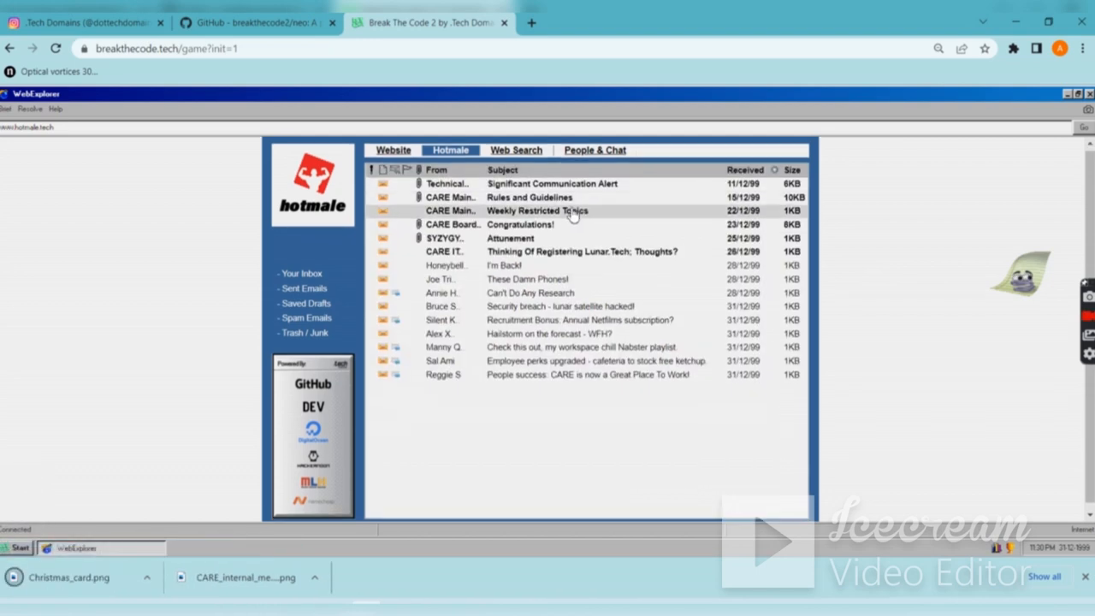
{"action": "left_click", "coordinate": [511, 238]}
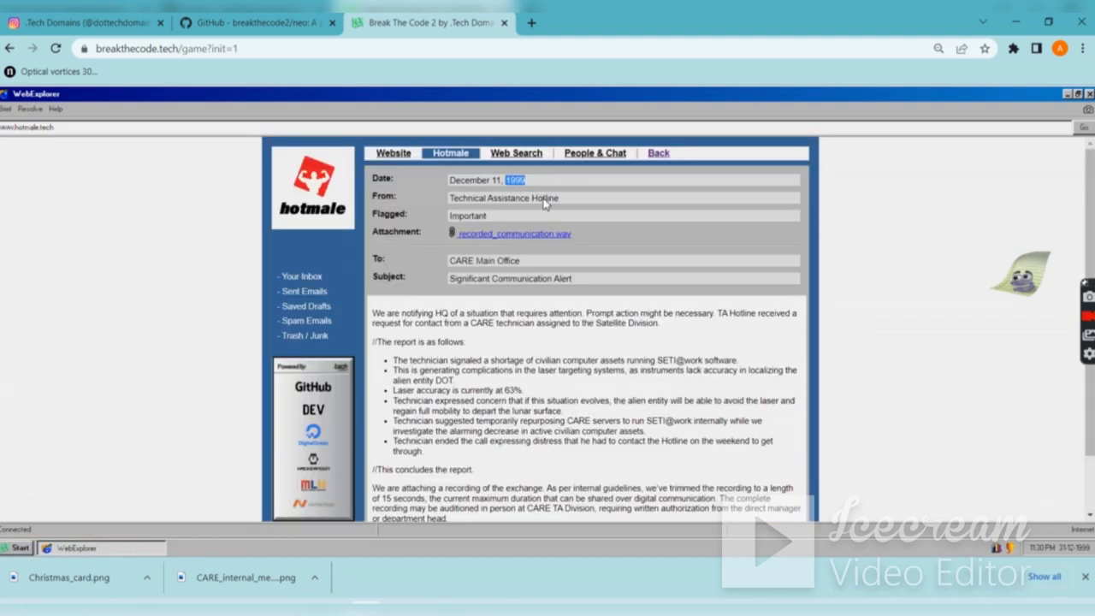
{"action": "scroll", "scroll_direction": "down", "scroll_amount": 3}
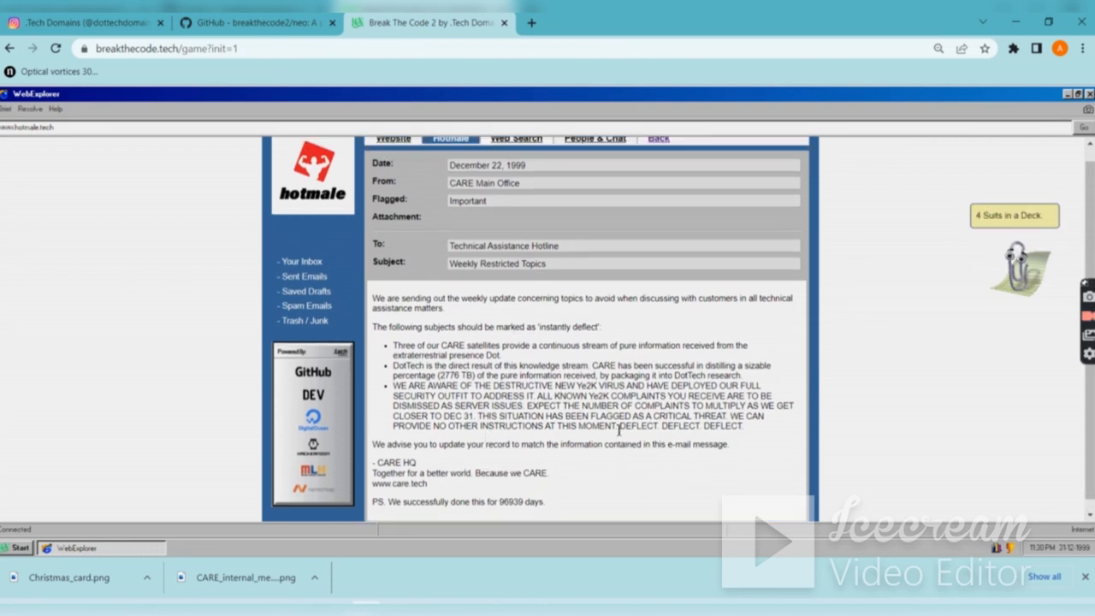
{"action": "left_click", "coordinate": [657, 138]}
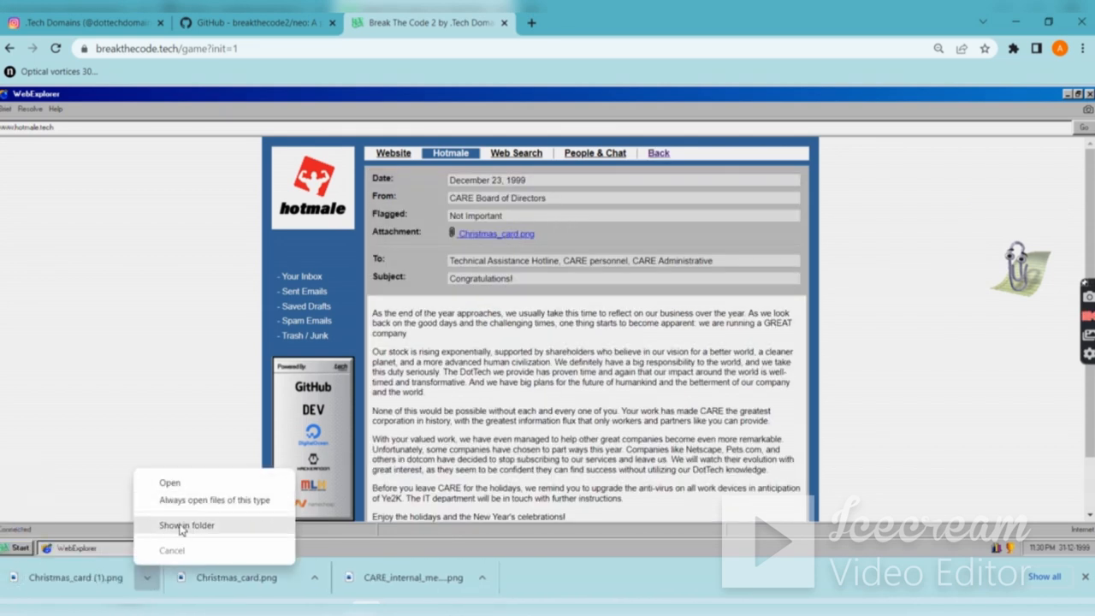
Step: Show Christmas_card (1).png in its Downloads folder
{"action": "left_click", "coordinate": [186, 525]}
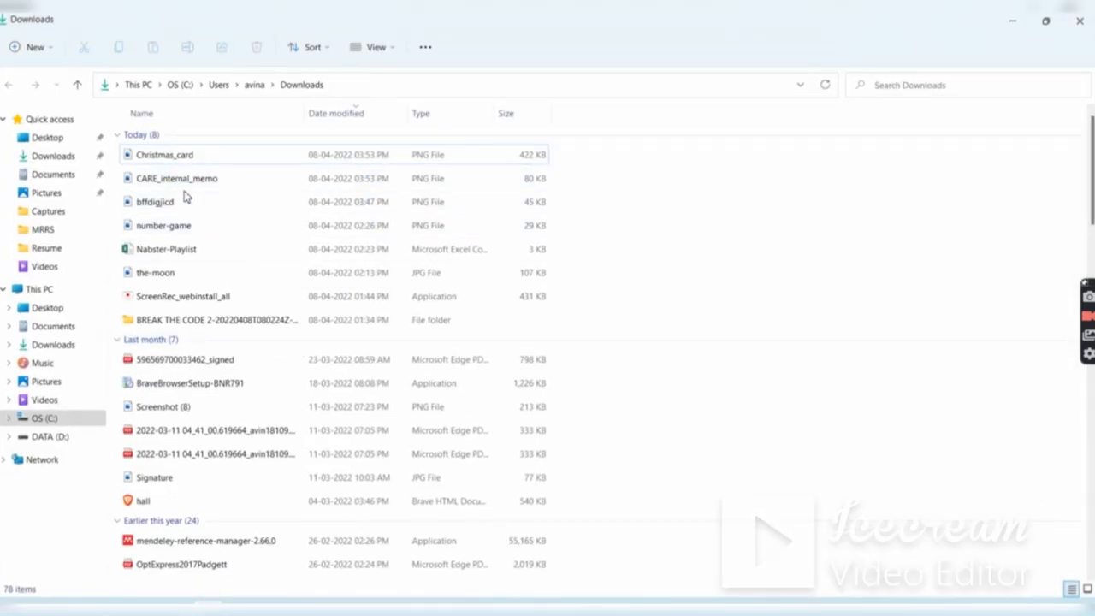
Step: Open the Christmas card and CARE_internal_memo images from Downloads in Photos
{"action": "double_click", "coordinate": [155, 201]}
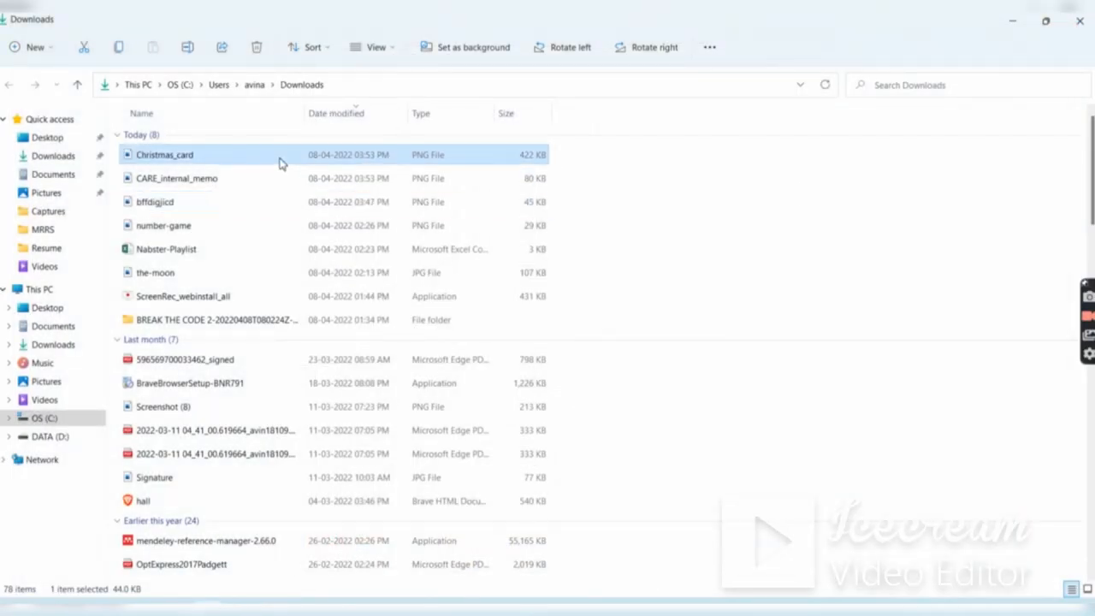
{"action": "double_click", "coordinate": [164, 155]}
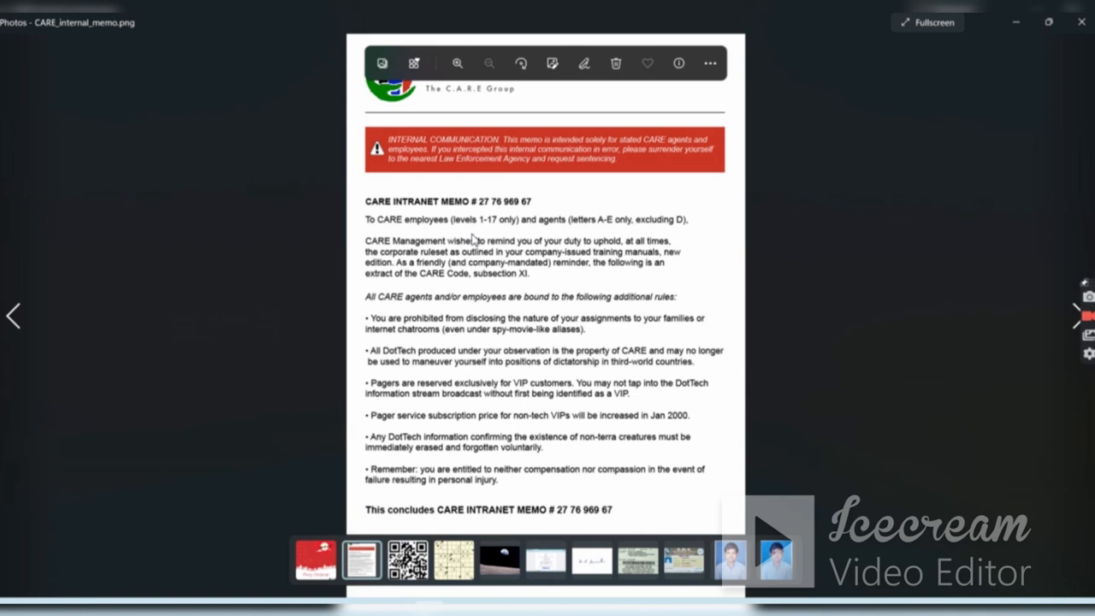
{"action": "mouse_move", "coordinate": [476, 237]}
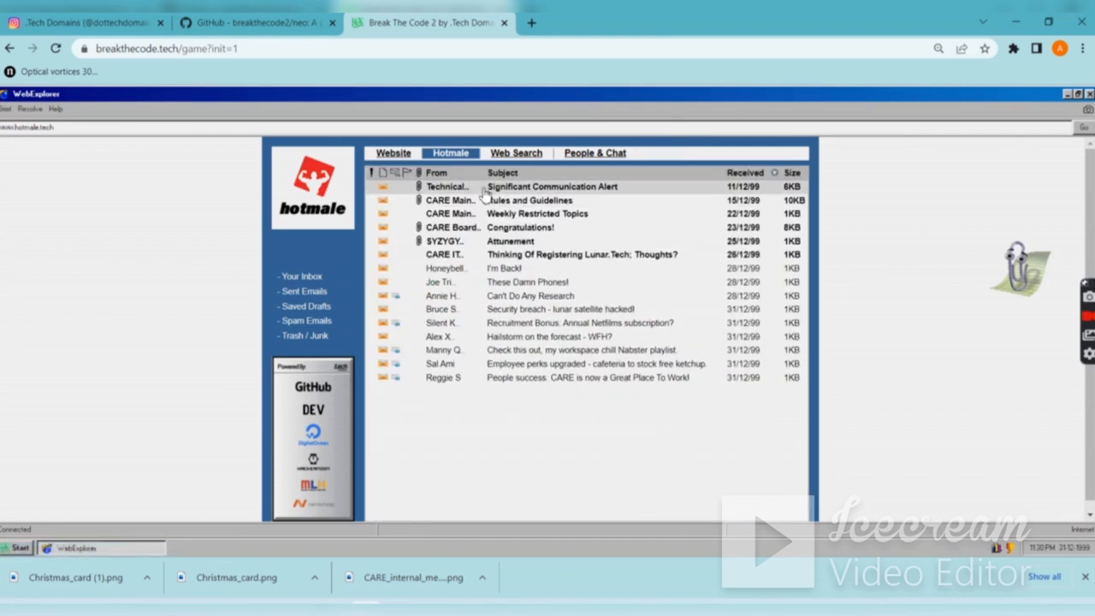
Step: Download recorded_communication.wav from the Significant Communication Alert email
{"action": "left_click", "coordinate": [552, 187]}
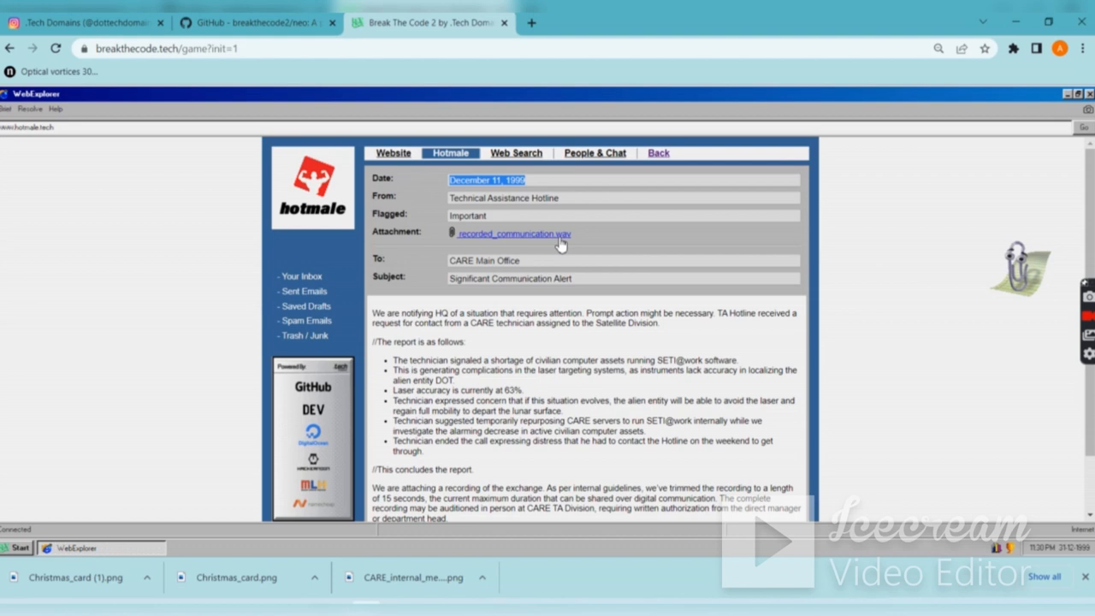
{"action": "mouse_move", "coordinate": [513, 232]}
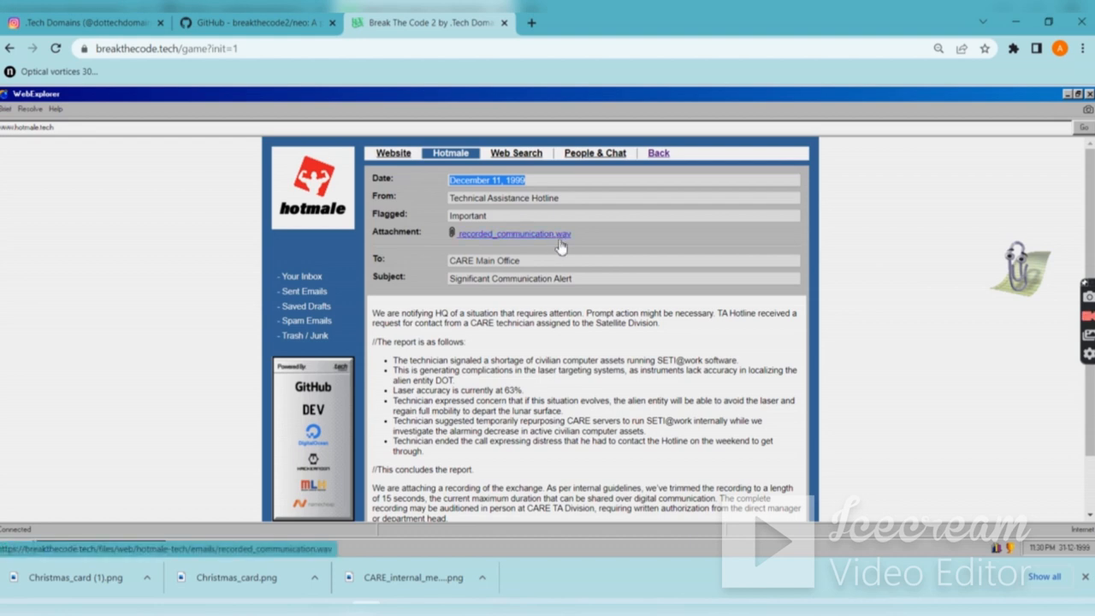
{"action": "left_click", "coordinate": [515, 234]}
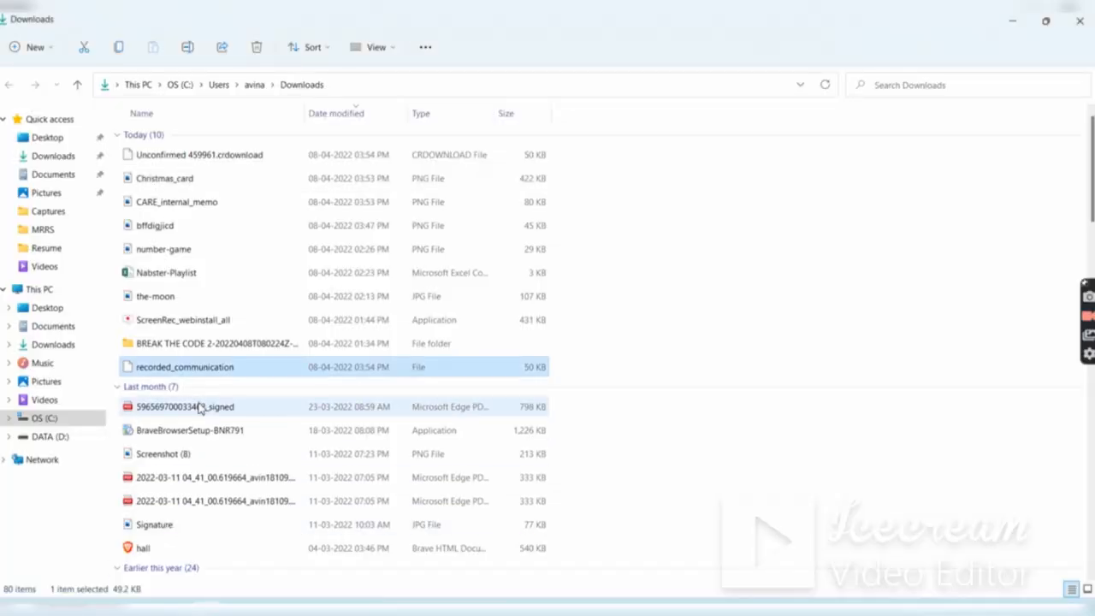
Step: Play recorded_communication in Windows Media Player using recommended settings, then close the player
{"action": "right_click", "coordinate": [185, 367]}
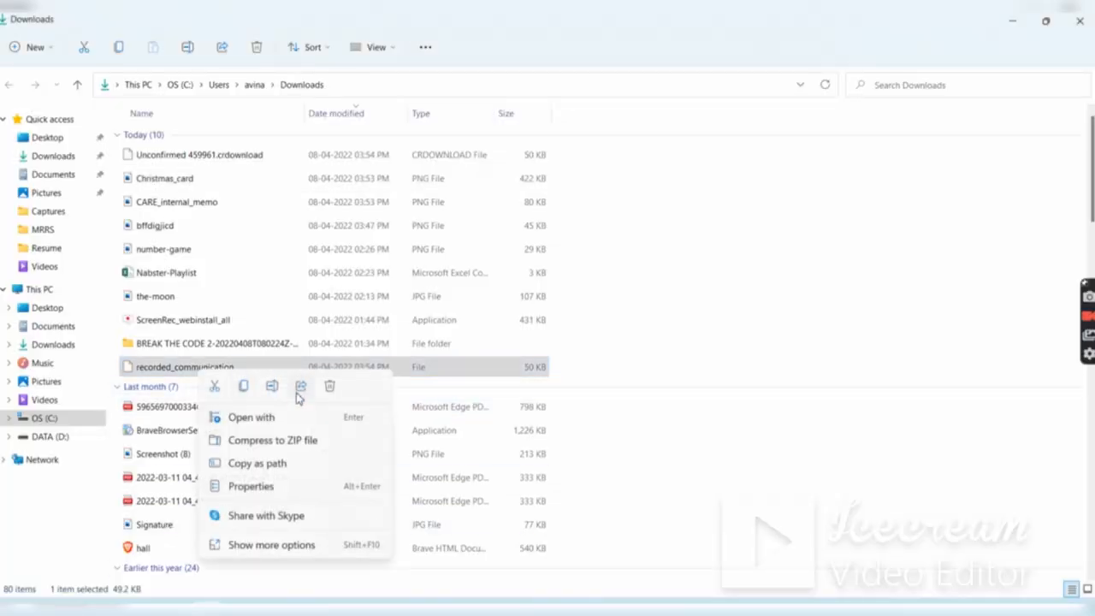
{"action": "left_click", "coordinate": [251, 417]}
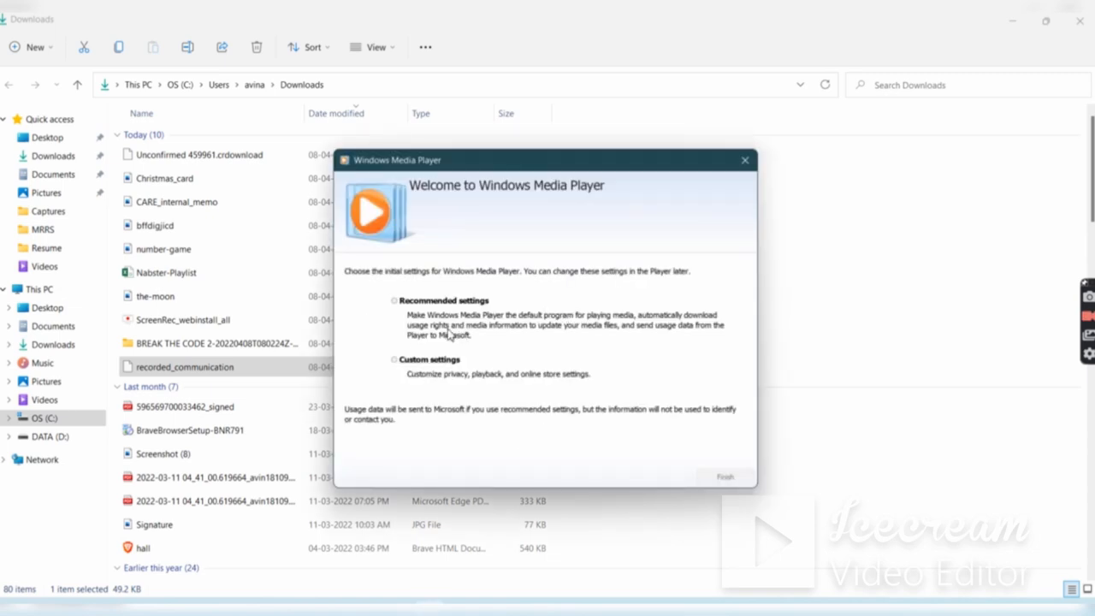
{"action": "left_click", "coordinate": [394, 300]}
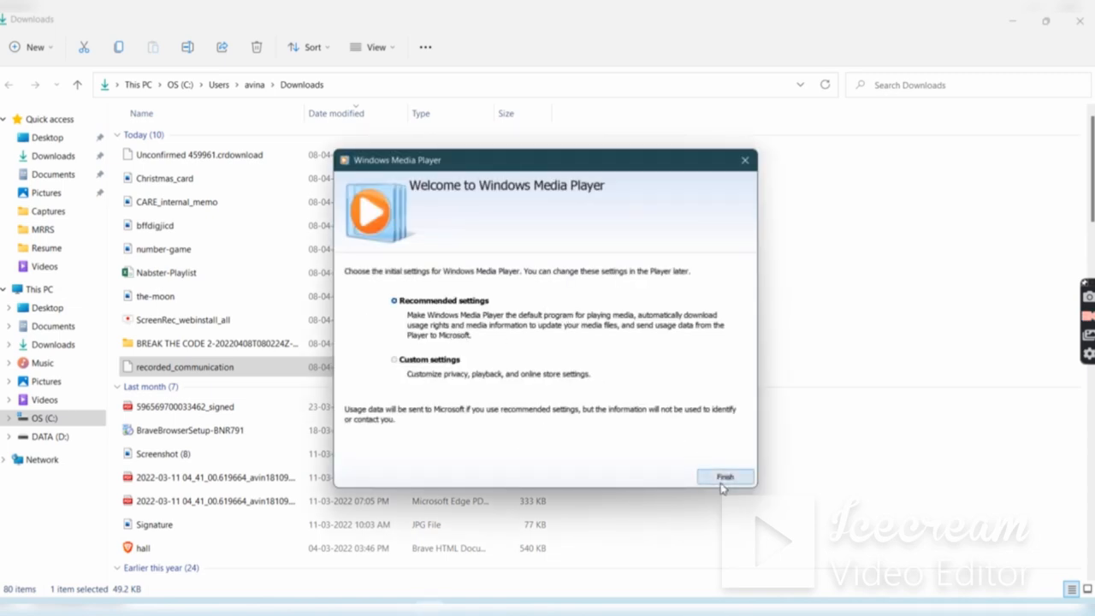
{"action": "left_click", "coordinate": [725, 477]}
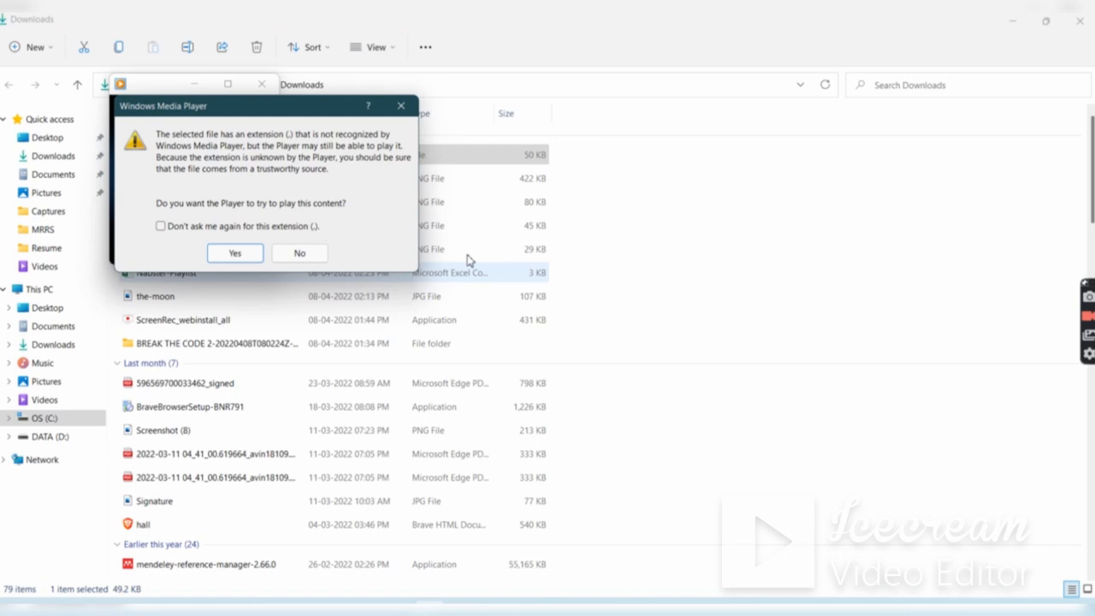
{"action": "left_click", "coordinate": [234, 252]}
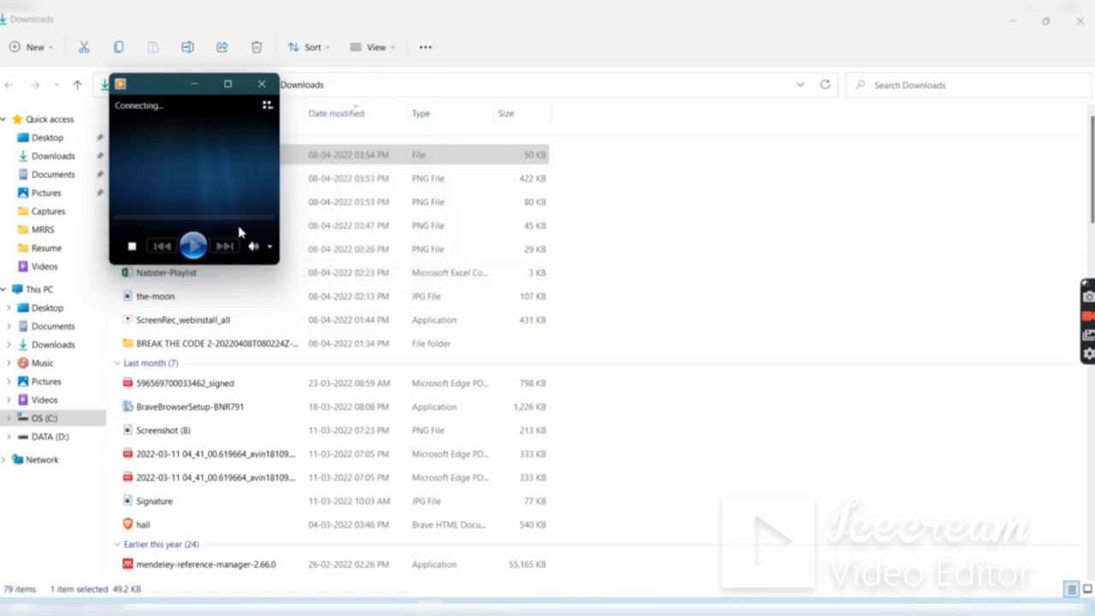
{"action": "left_click", "coordinate": [193, 246]}
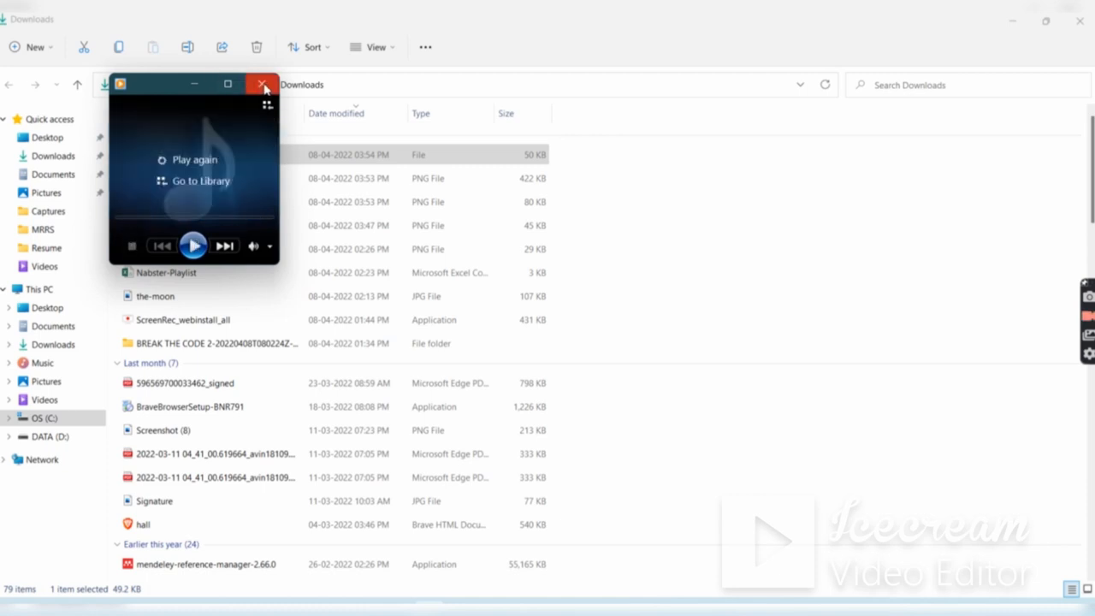
{"action": "left_click", "coordinate": [263, 84]}
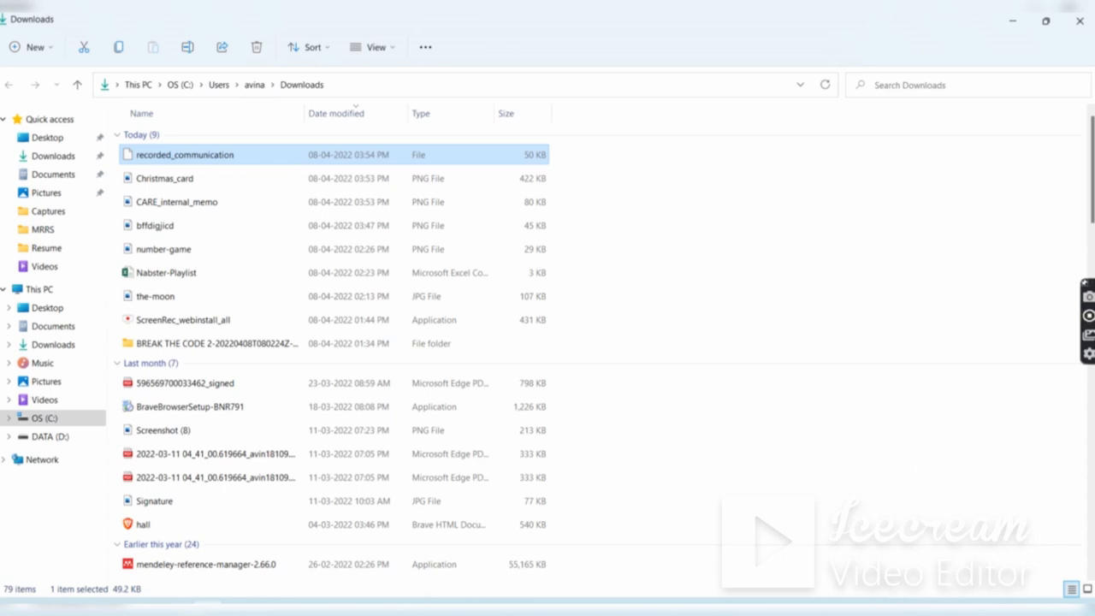
{"action": "mouse_move", "coordinate": [849, 239]}
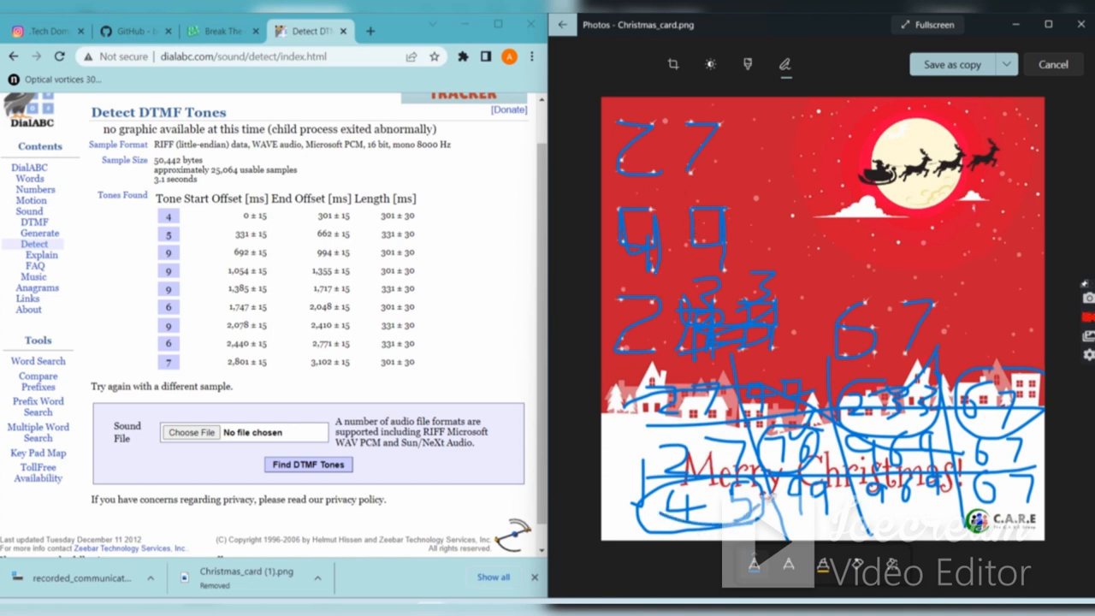
Step: Read the DTMF tones 459996967 in DialABC and return to the game's Resolve dialog
{"action": "left_click_drag", "start_coordinate": [762, 505], "coordinate": [959, 412]}
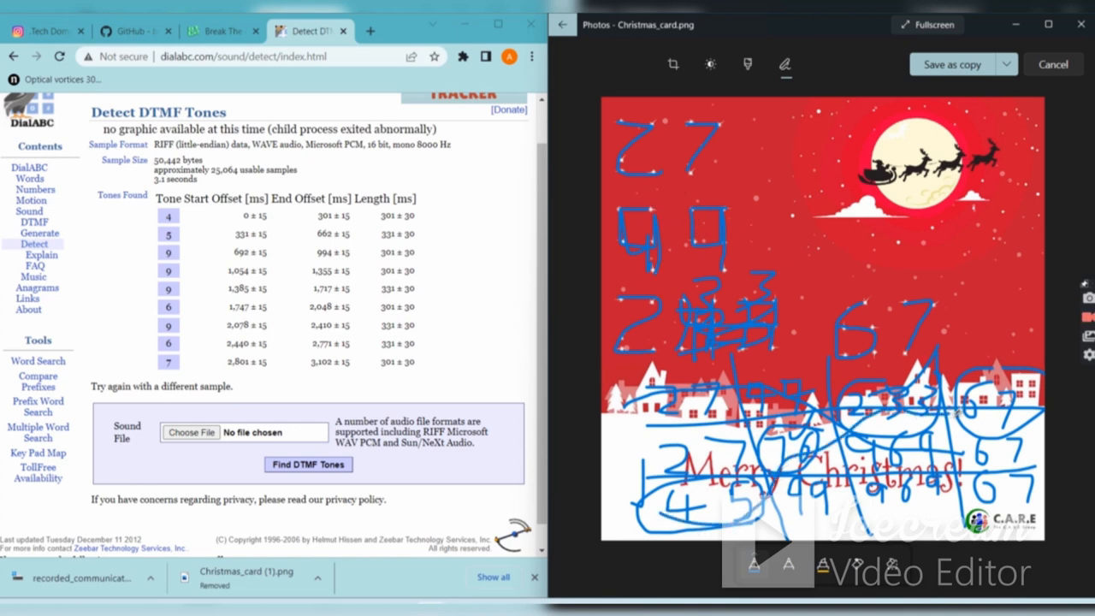
{"action": "left_click_drag", "start_coordinate": [676, 514], "coordinate": [975, 420]}
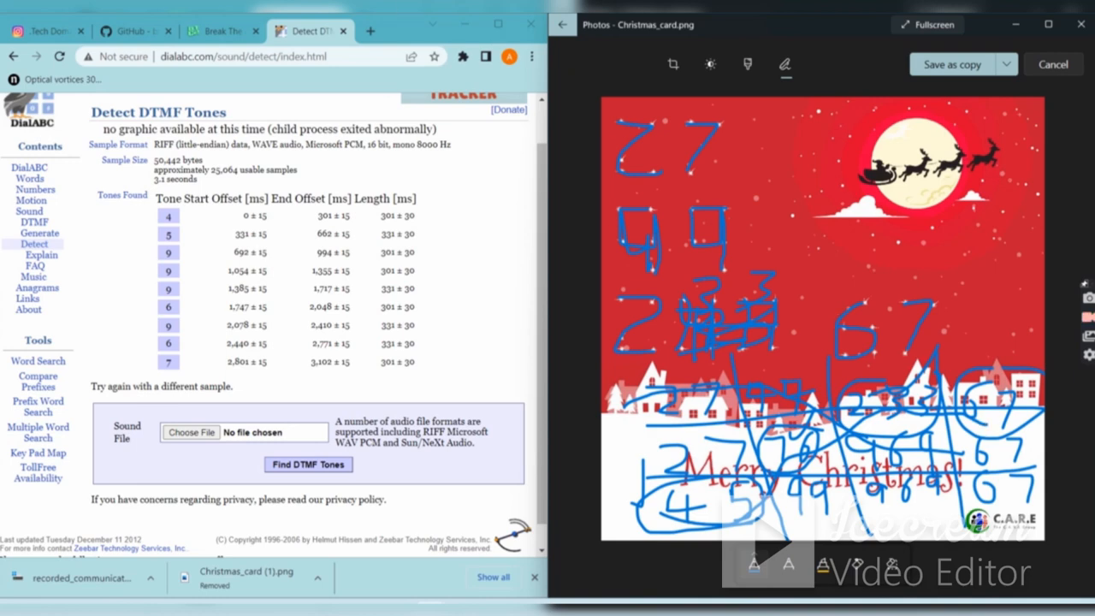
{"action": "left_click", "coordinate": [220, 31]}
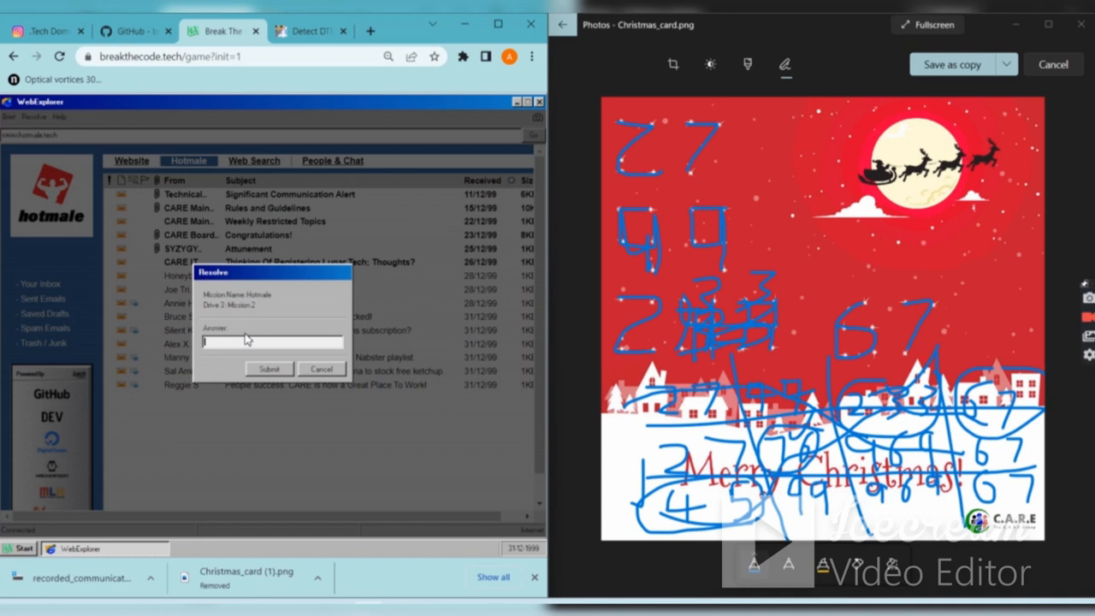
Step: Submit the IP answer 45.76.233.67 for Drive 3 Mission 2
{"action": "type", "text": "47"}
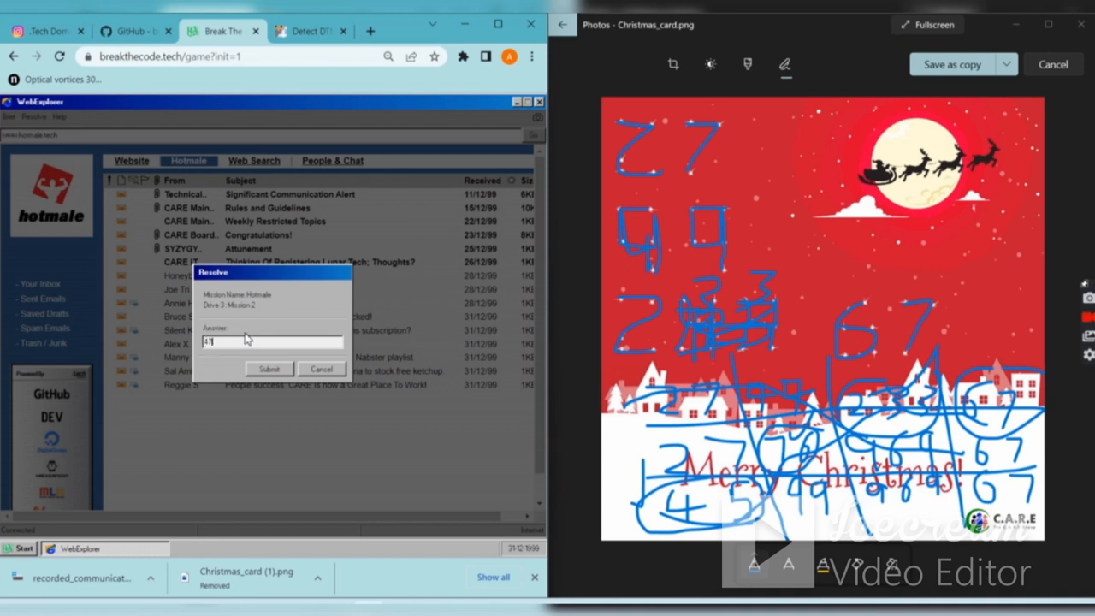
{"action": "type", "text": "47"}
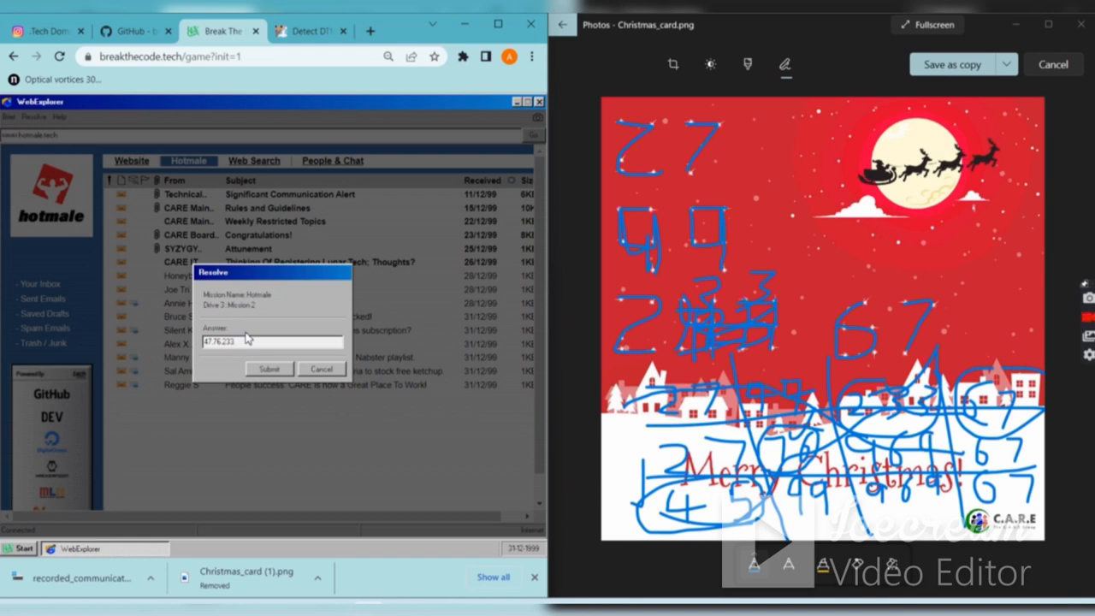
{"action": "type", "text": "9"}
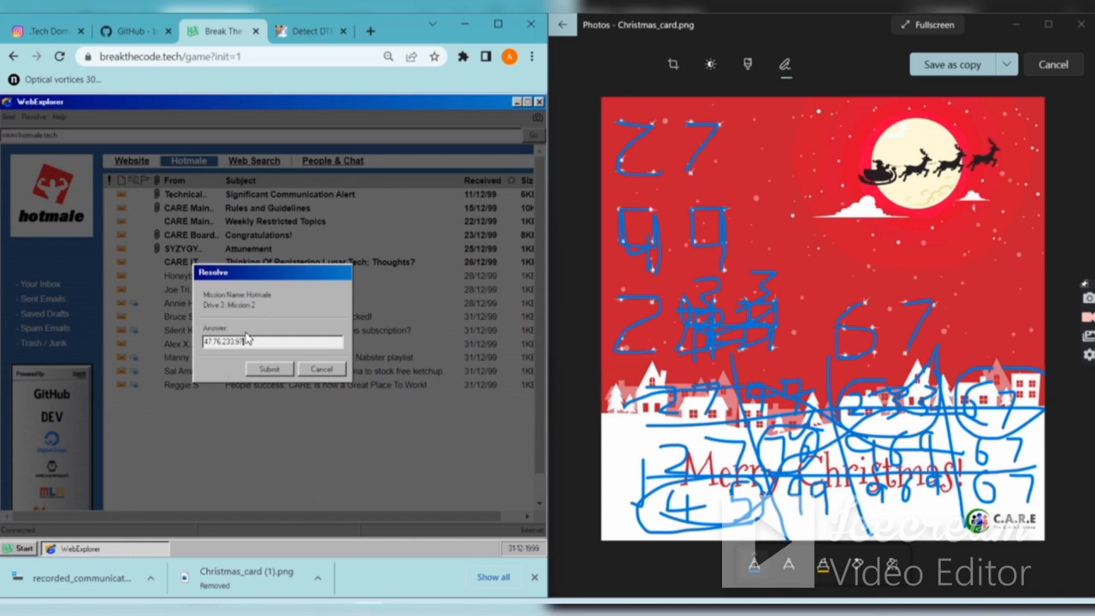
{"action": "left_click", "coordinate": [269, 369]}
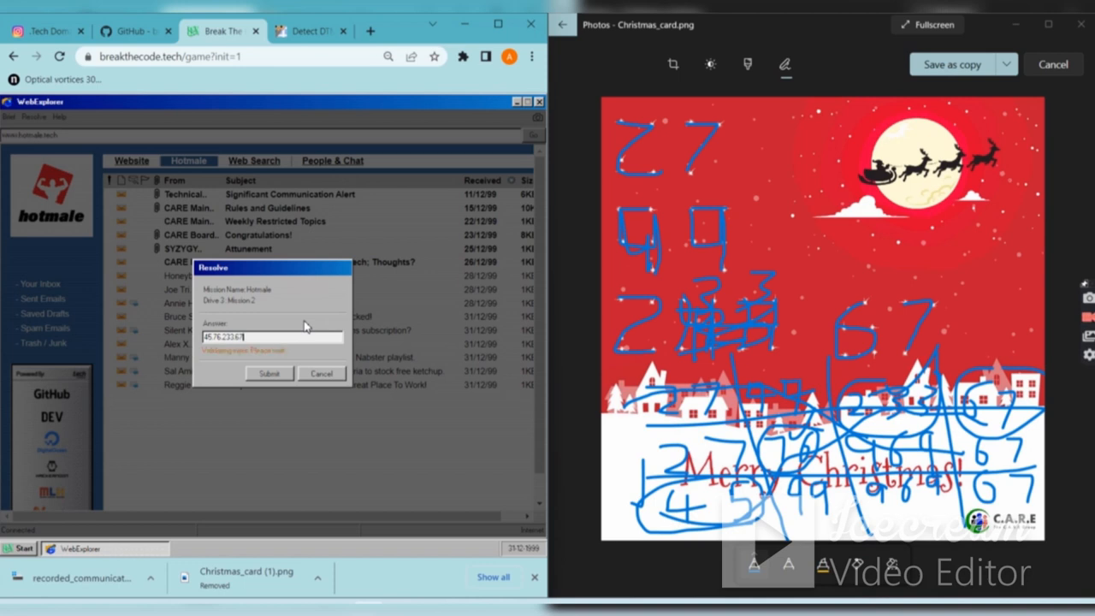
{"action": "left_click", "coordinate": [269, 373]}
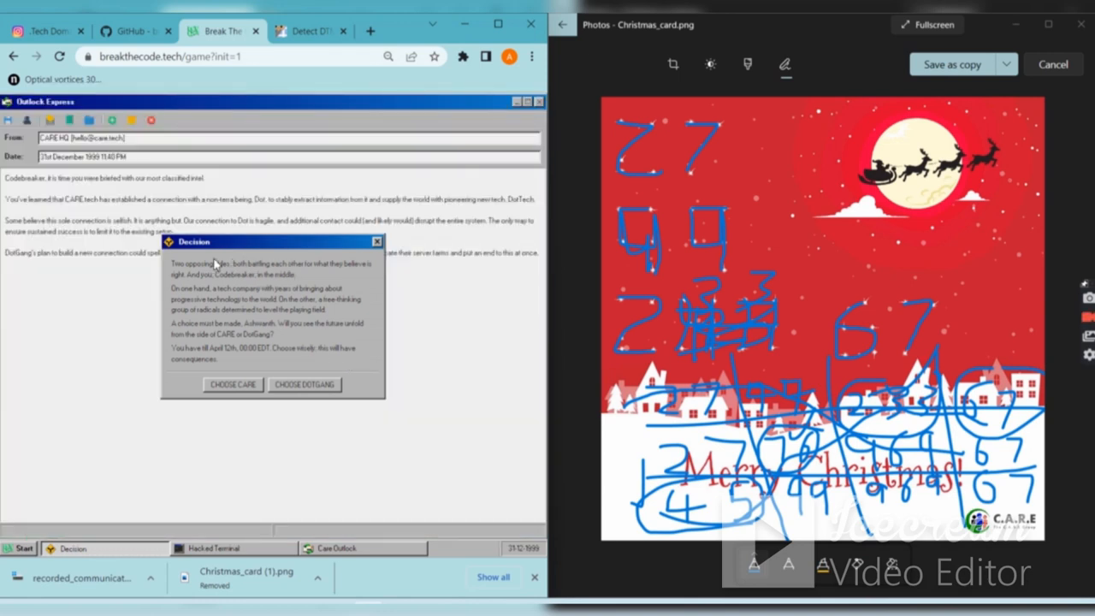
{"action": "mouse_move", "coordinate": [261, 249]}
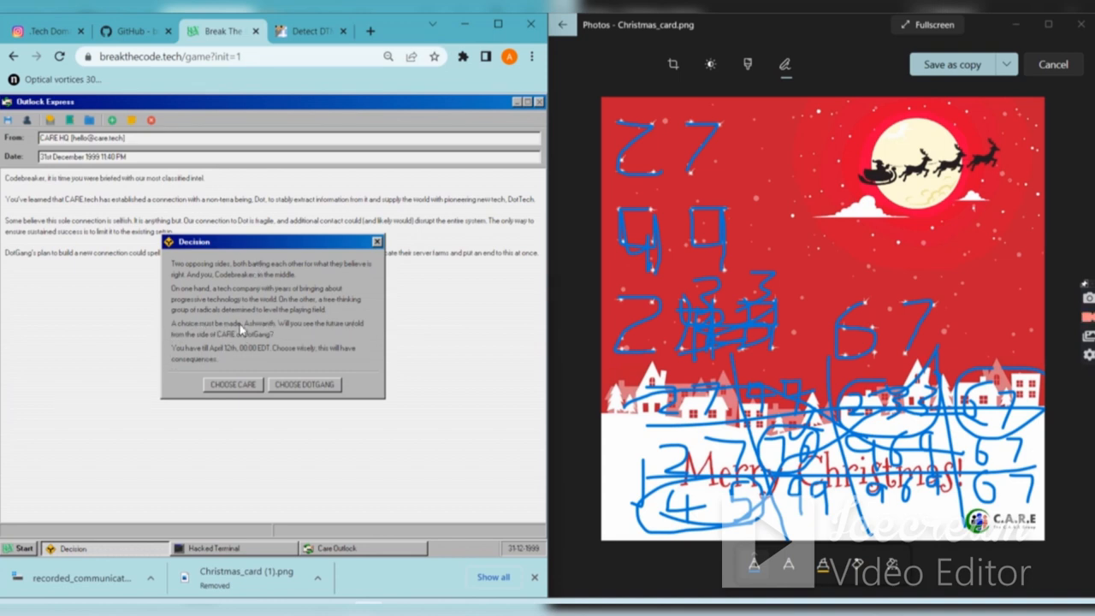
{"action": "mouse_move", "coordinate": [265, 341]}
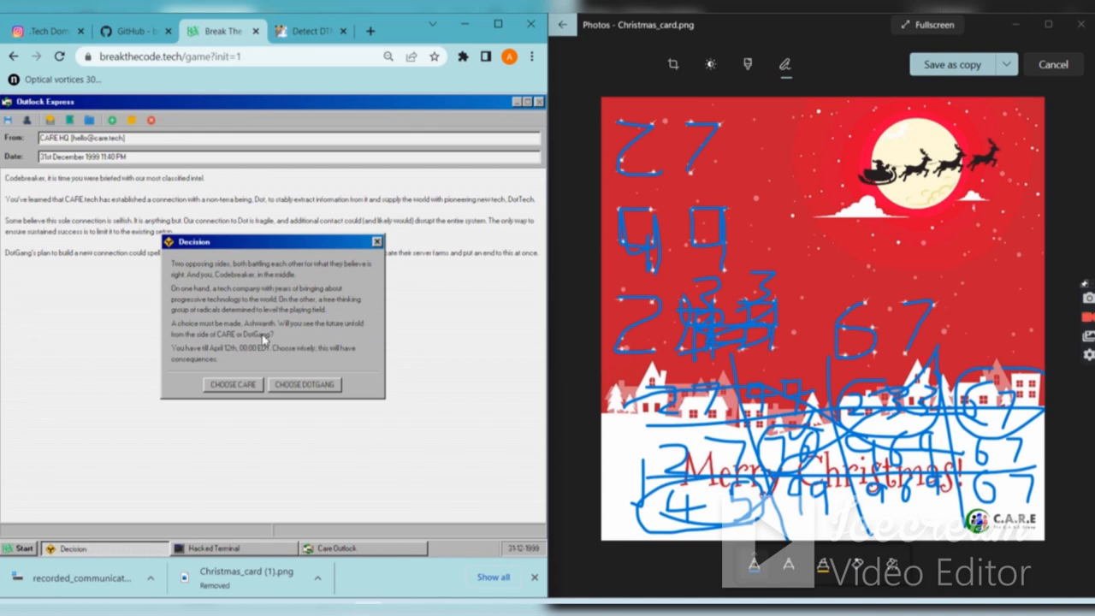
{"action": "mouse_move", "coordinate": [302, 319]}
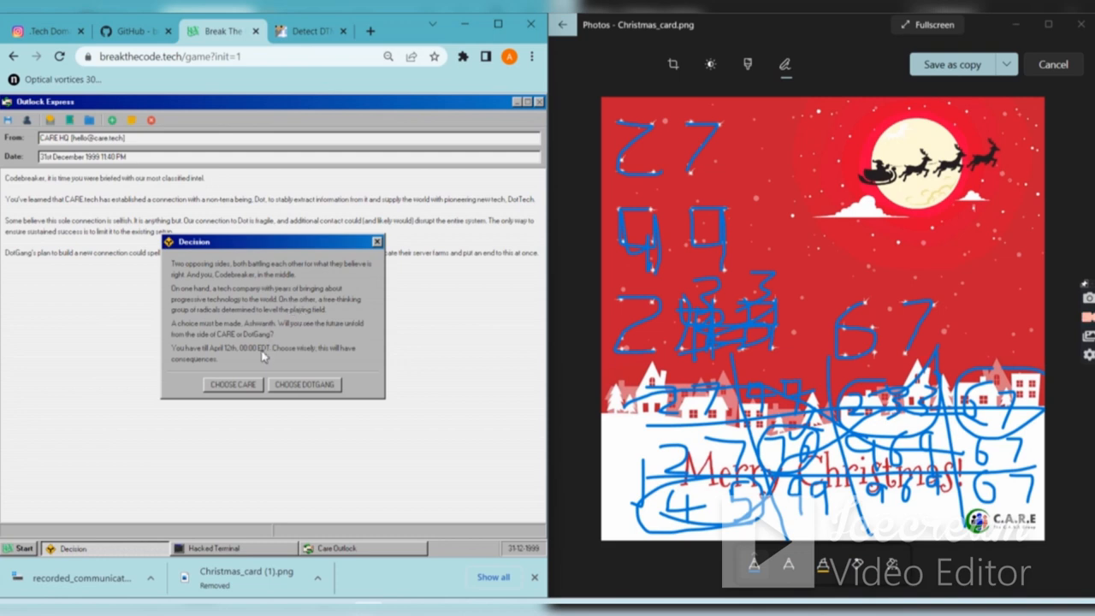
{"action": "mouse_move", "coordinate": [335, 305]}
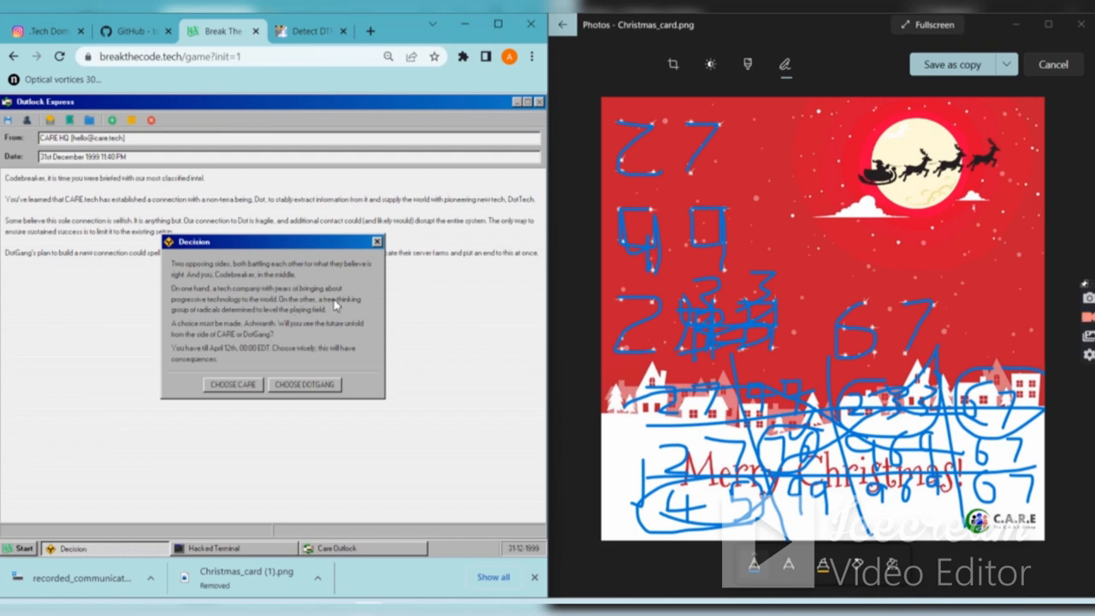
{"action": "mouse_move", "coordinate": [299, 268]}
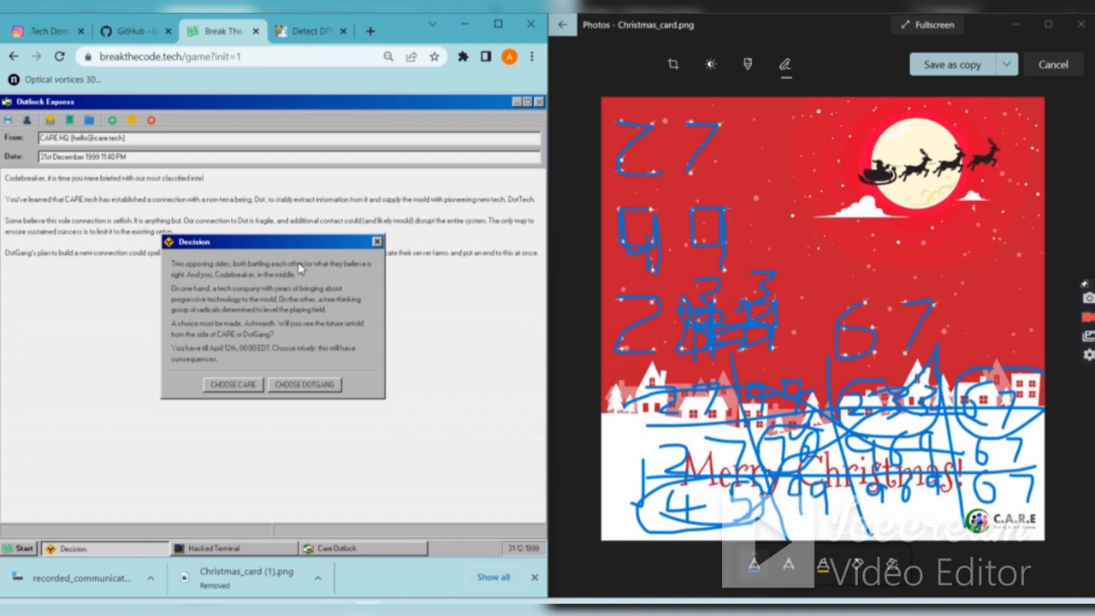
{"action": "mouse_move", "coordinate": [323, 391]}
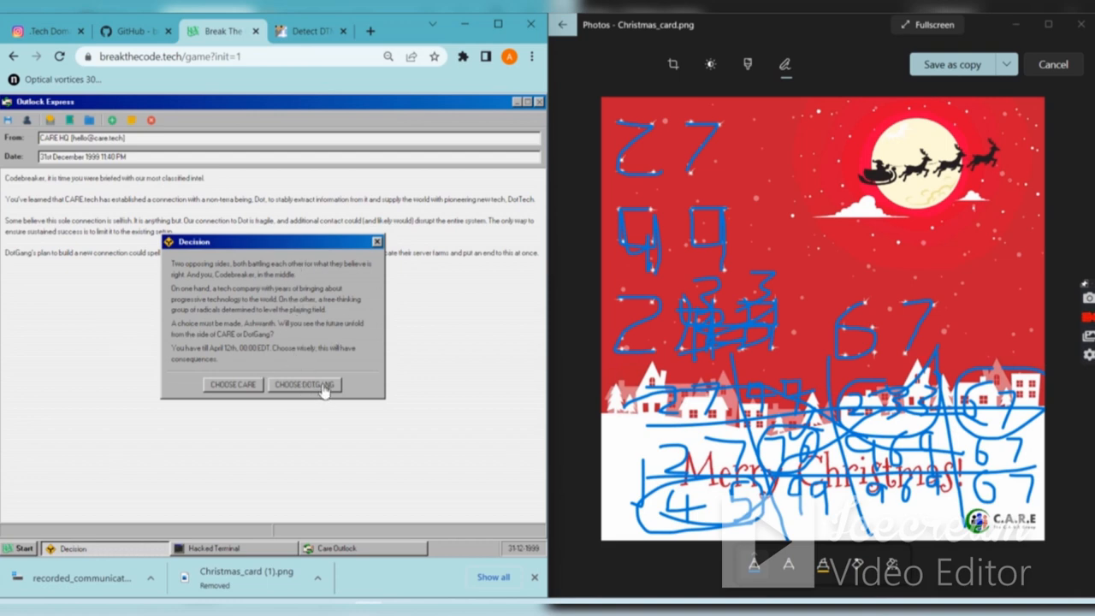
Step: Choose CARE, confirm with Yes, and dismiss the briefing with Okay
{"action": "left_click", "coordinate": [233, 384]}
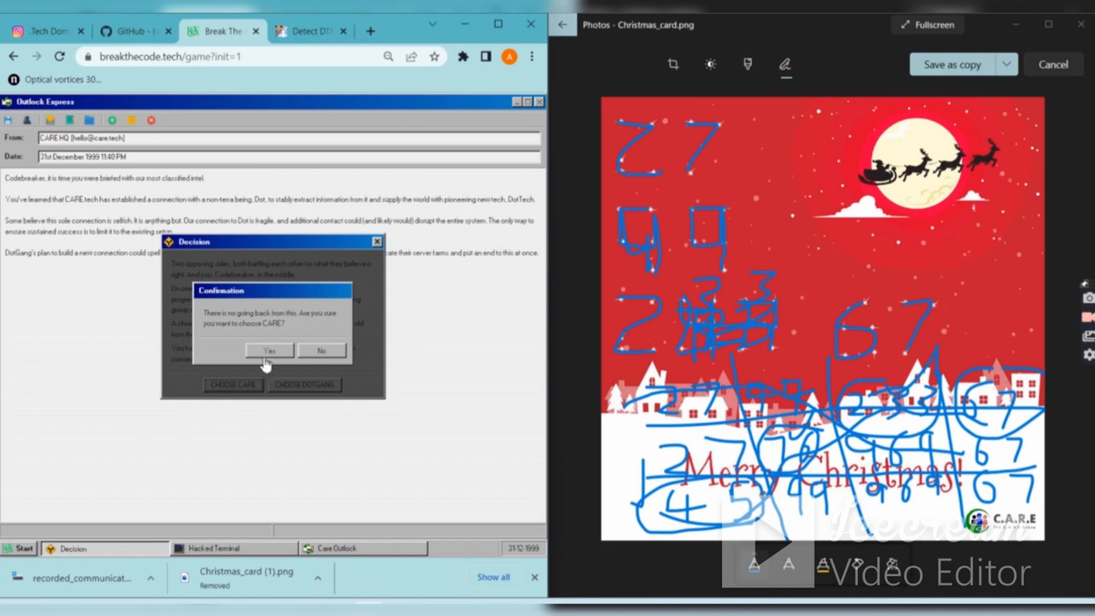
{"action": "left_click", "coordinate": [268, 351]}
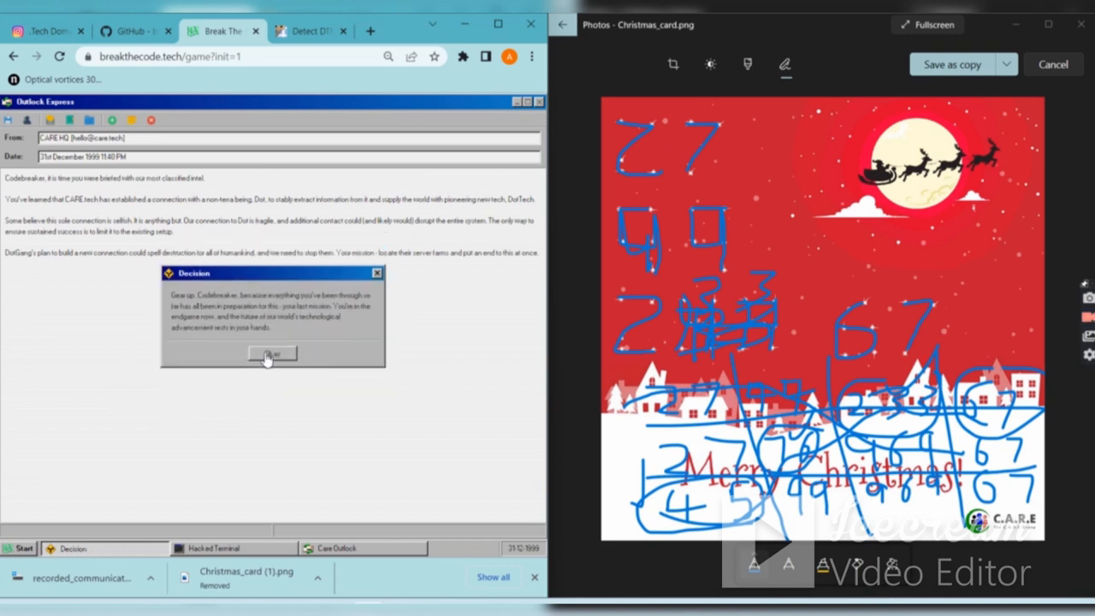
{"action": "left_click", "coordinate": [272, 354]}
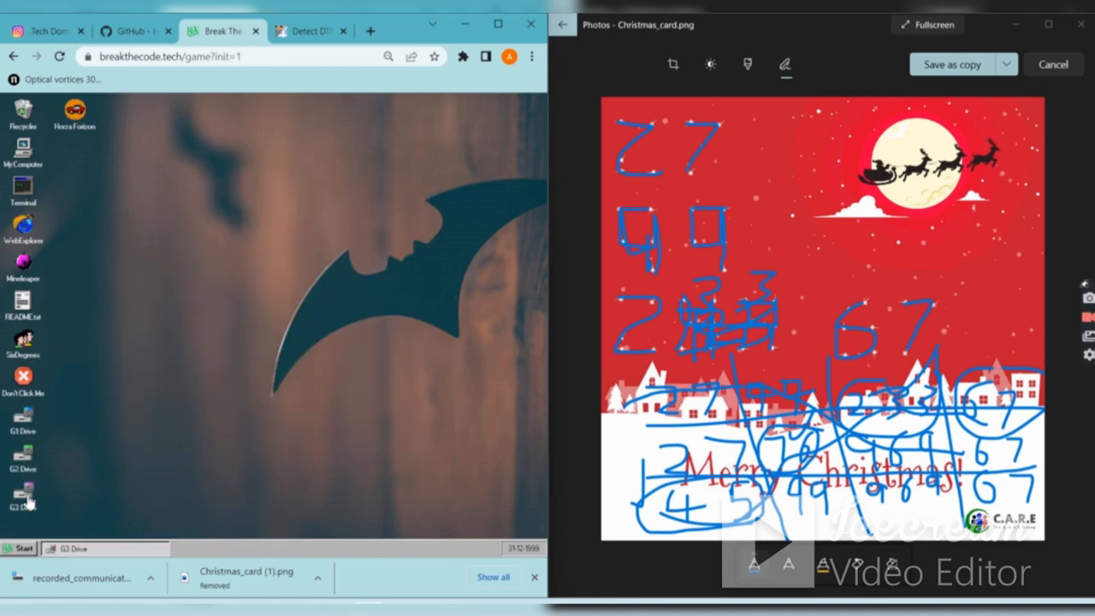
{"action": "double_click", "coordinate": [23, 496]}
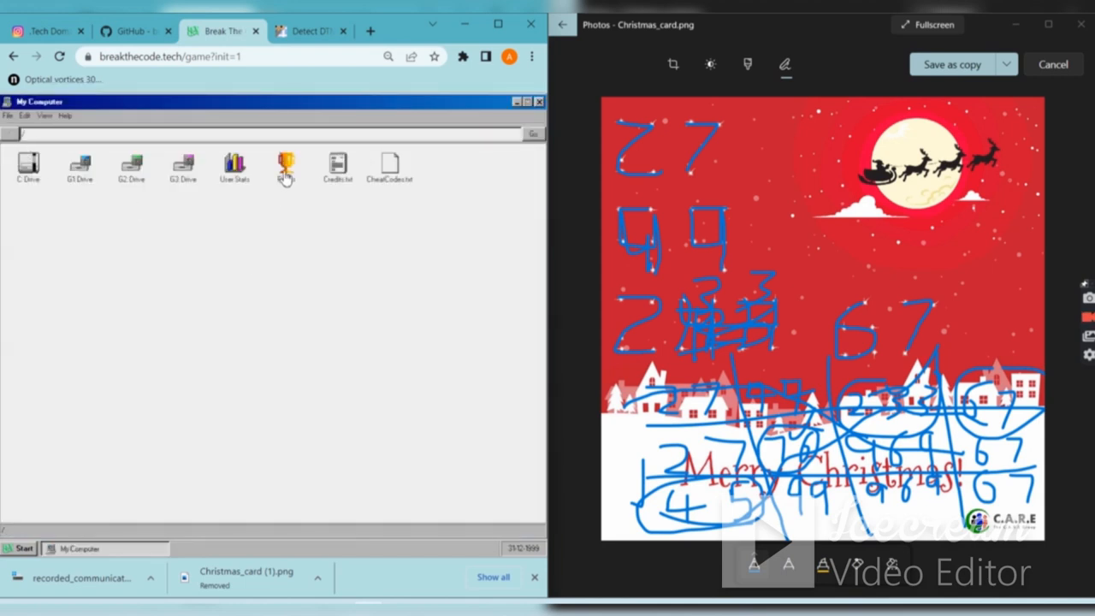
{"action": "double_click", "coordinate": [285, 167]}
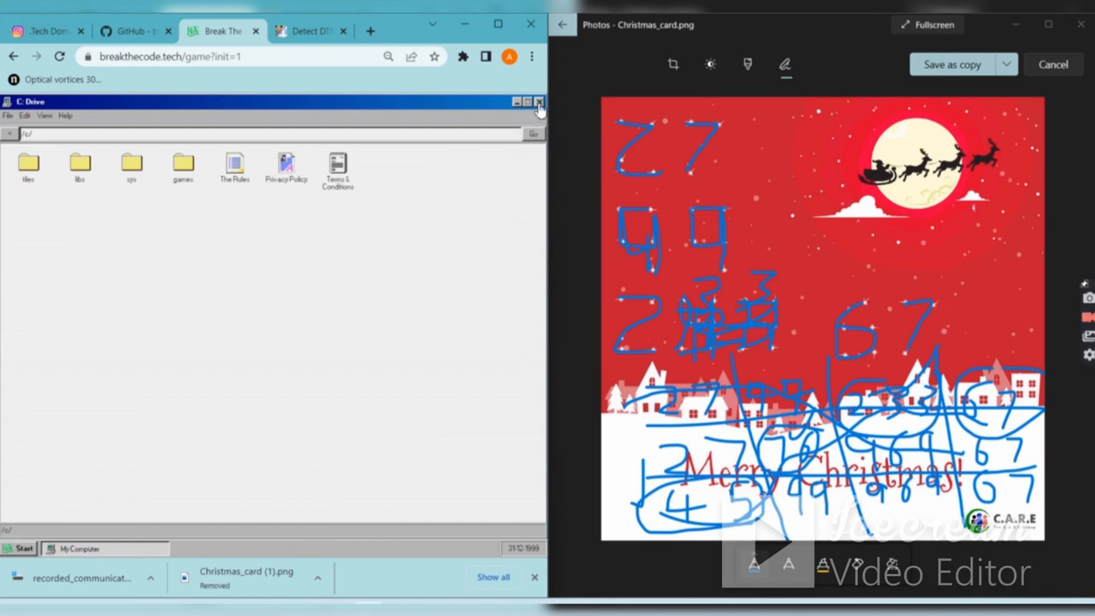
{"action": "left_click", "coordinate": [539, 101]}
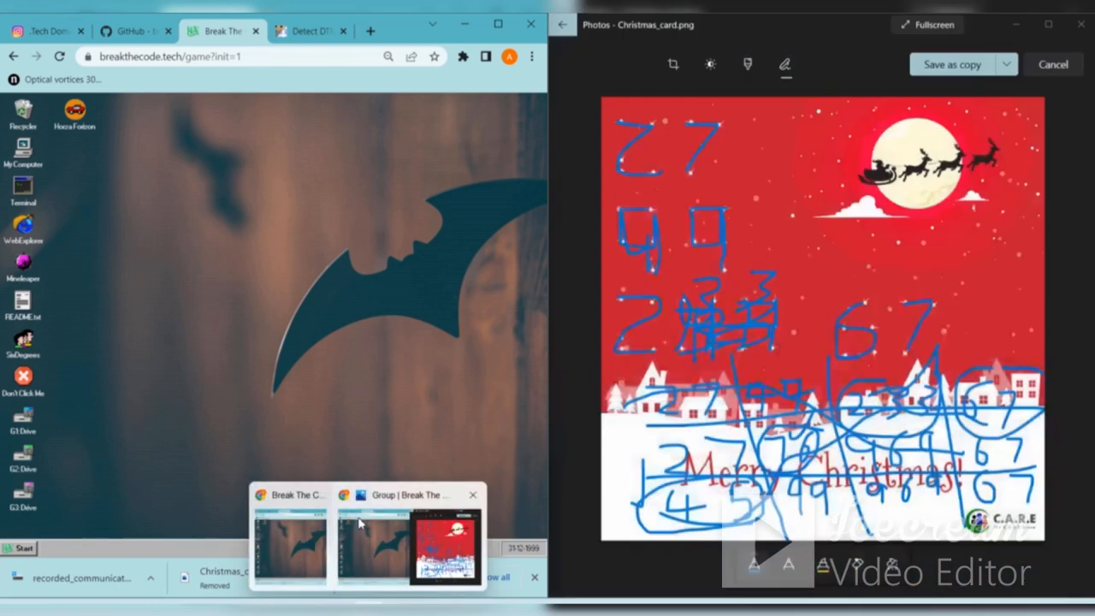
{"action": "left_click", "coordinate": [308, 31]}
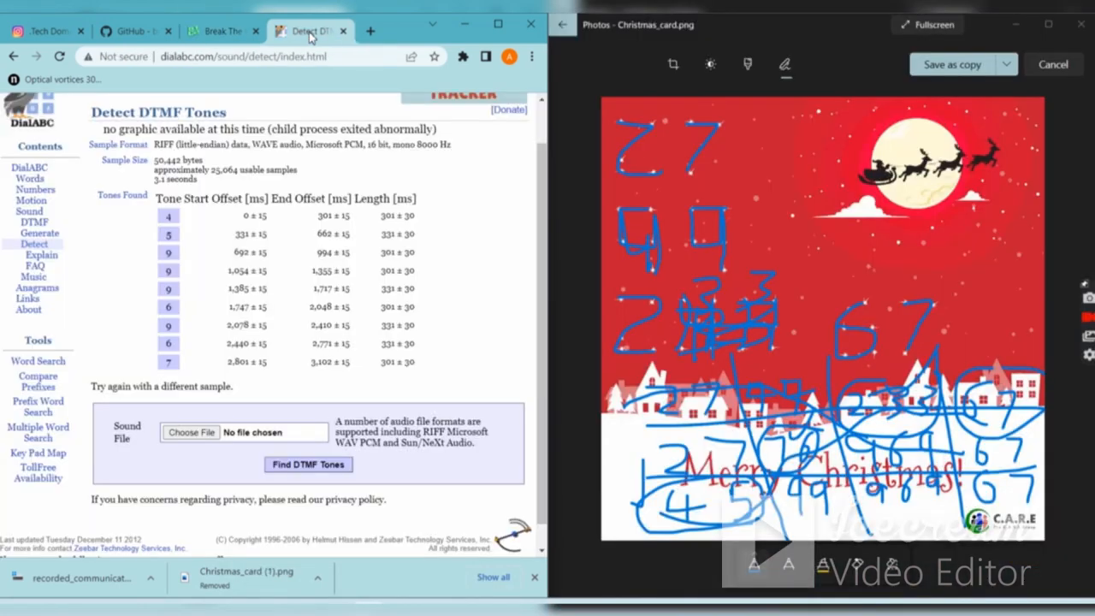
{"action": "left_click", "coordinate": [287, 31]}
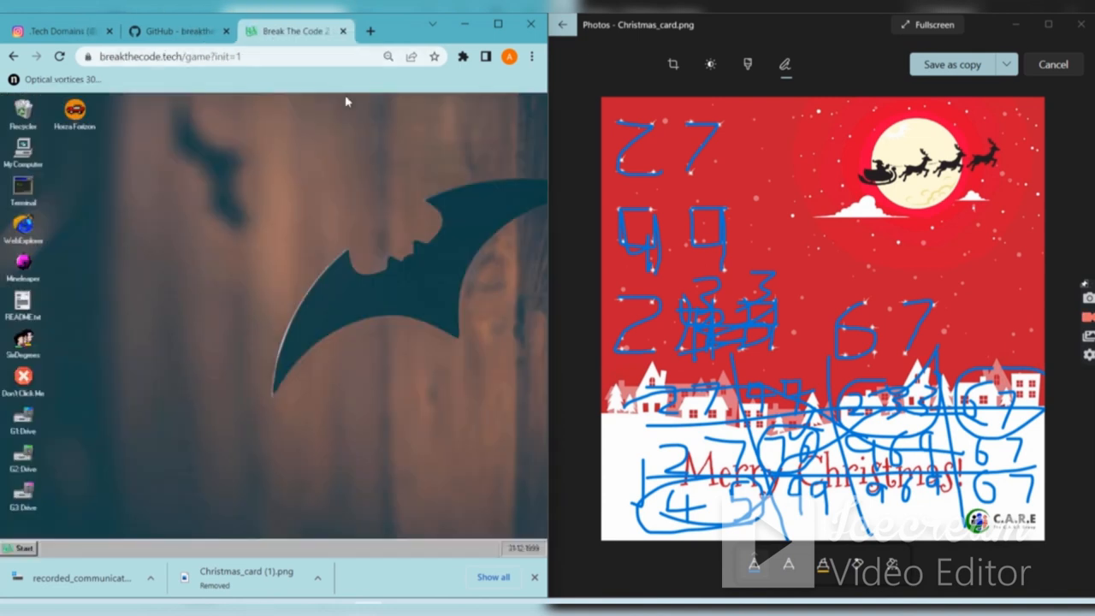
{"action": "mouse_move", "coordinate": [419, 199]}
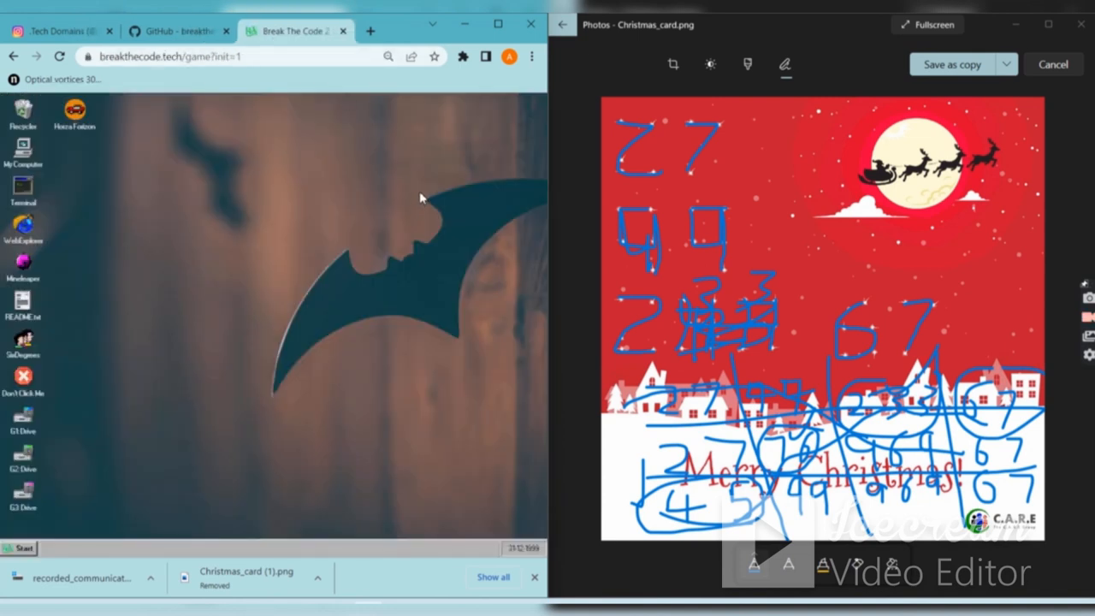